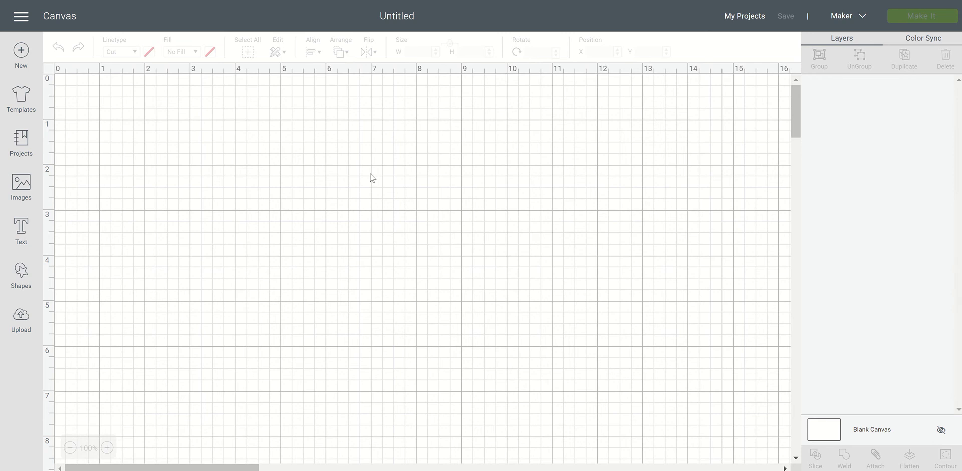
pyautogui.moveTo(165, 244)
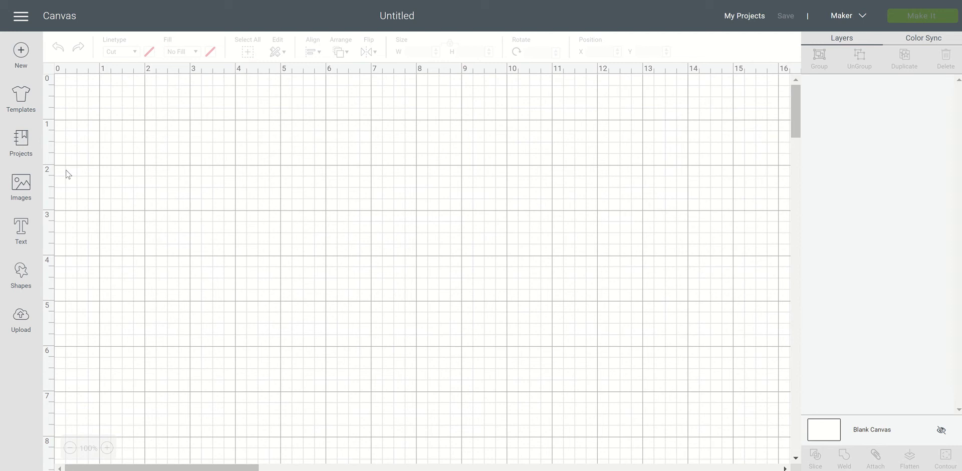
pyautogui.moveTo(20, 230)
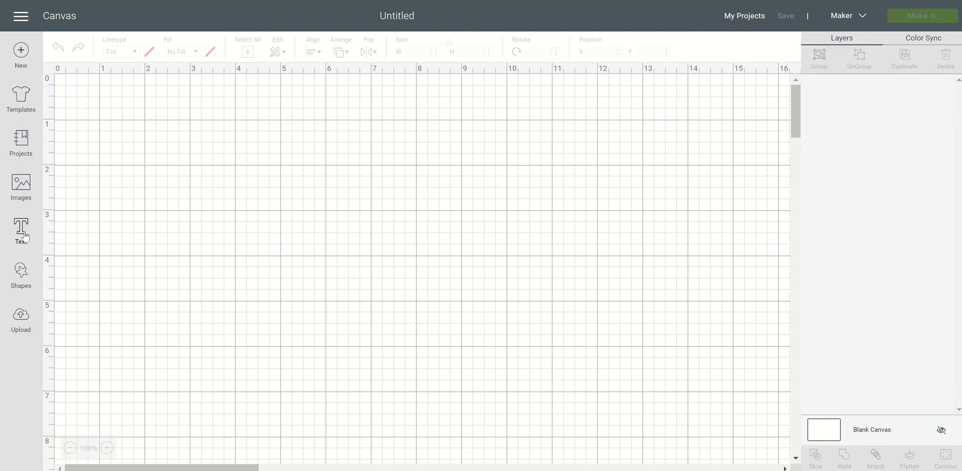
# - Add a JESUS text layer at the canvas top-left, enlarged to about 6.2 inches wide
pyautogui.click(20, 230)
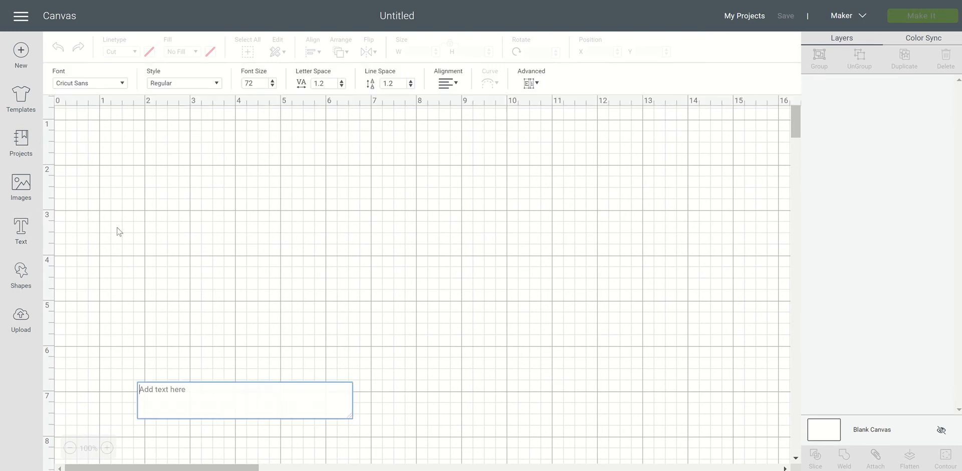
pyautogui.write('J')
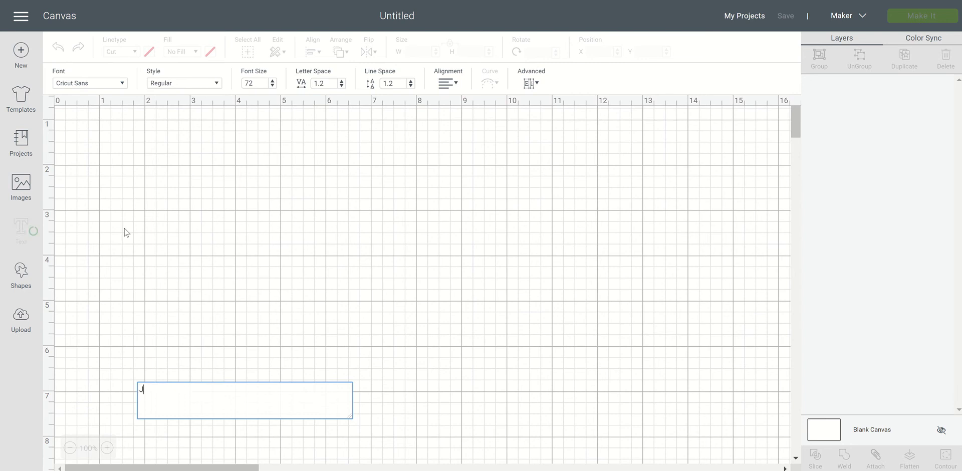
pyautogui.write('ESS')
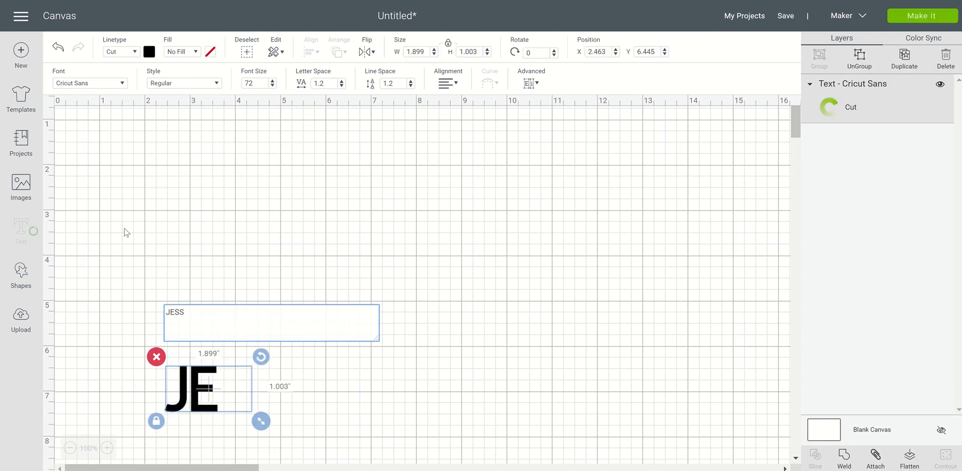
pyautogui.write('US')
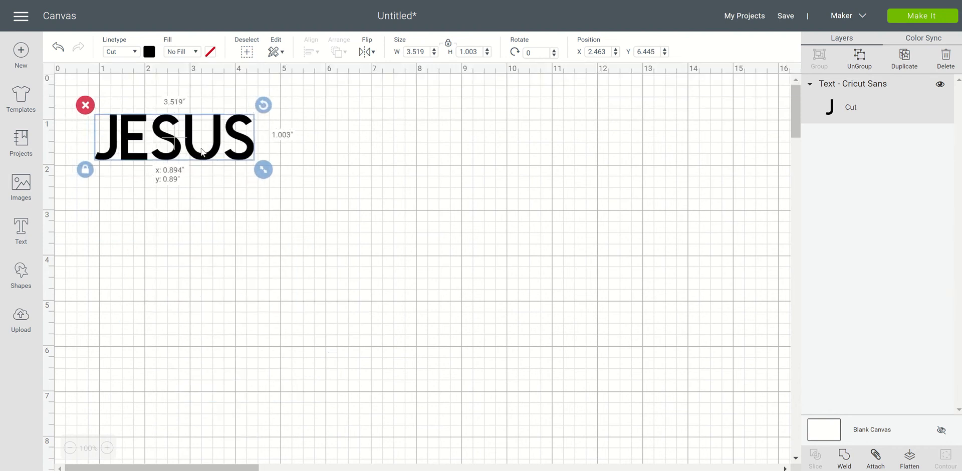
pyautogui.moveTo(177, 137); pyautogui.dragTo(183, 147)
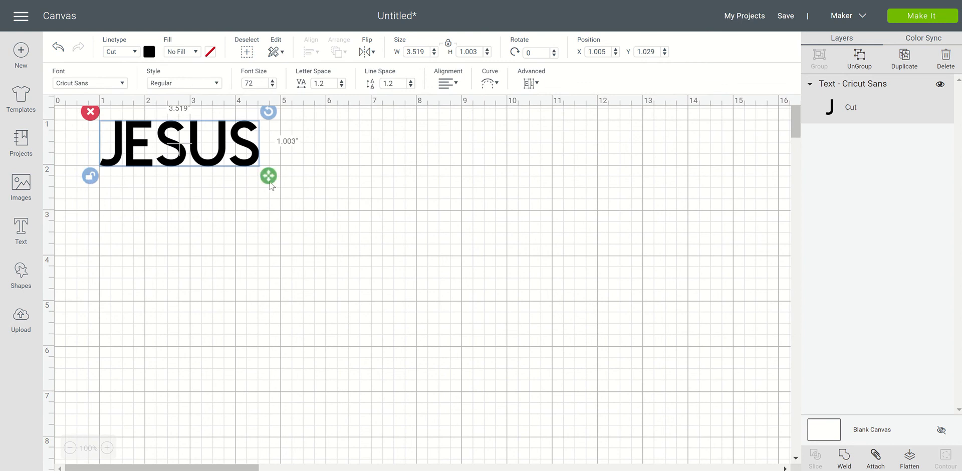
pyautogui.moveTo(269, 176); pyautogui.dragTo(379, 200)
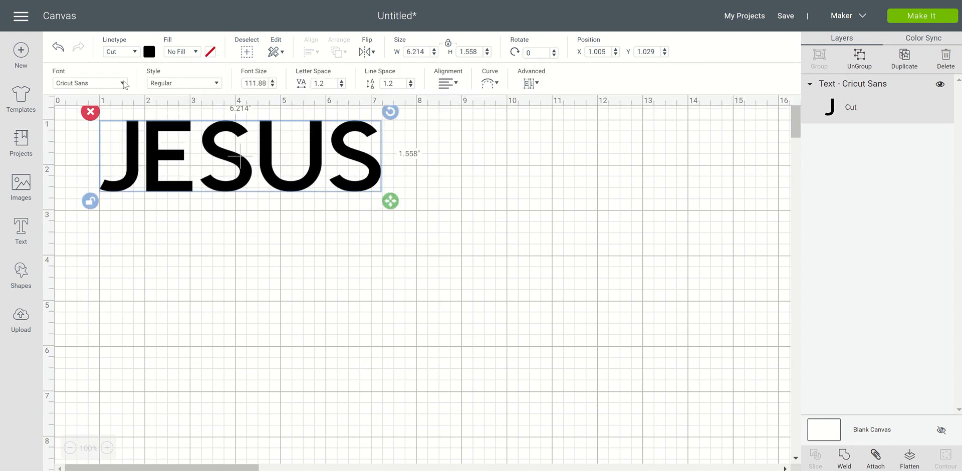
# - Change the JESUS font to Arial Black from the System fonts
pyautogui.click(93, 82)
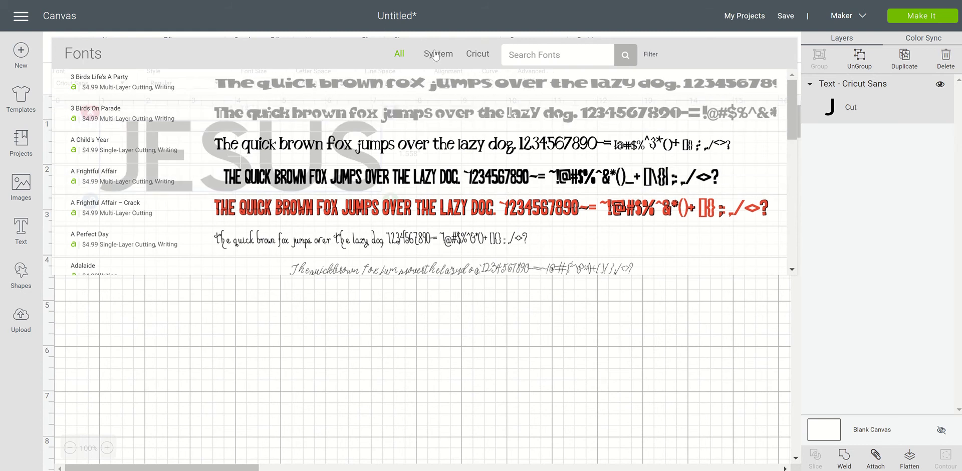
pyautogui.click(437, 54)
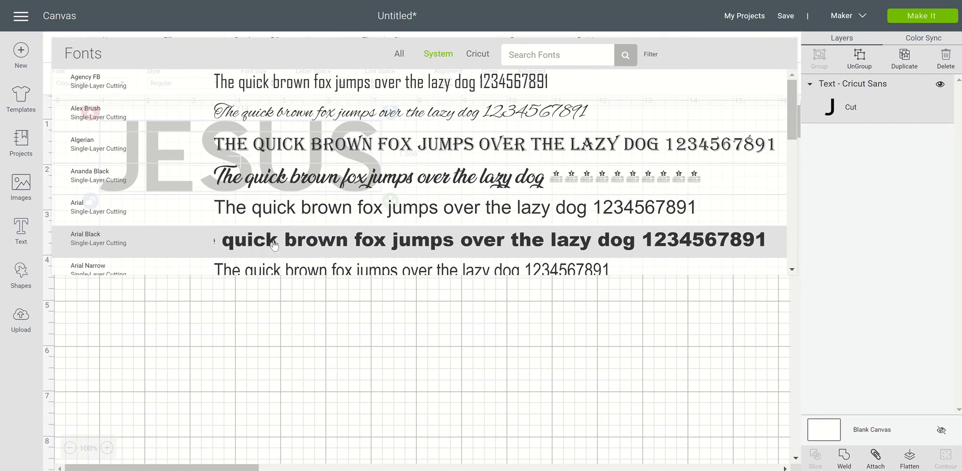
pyautogui.click(98, 238)
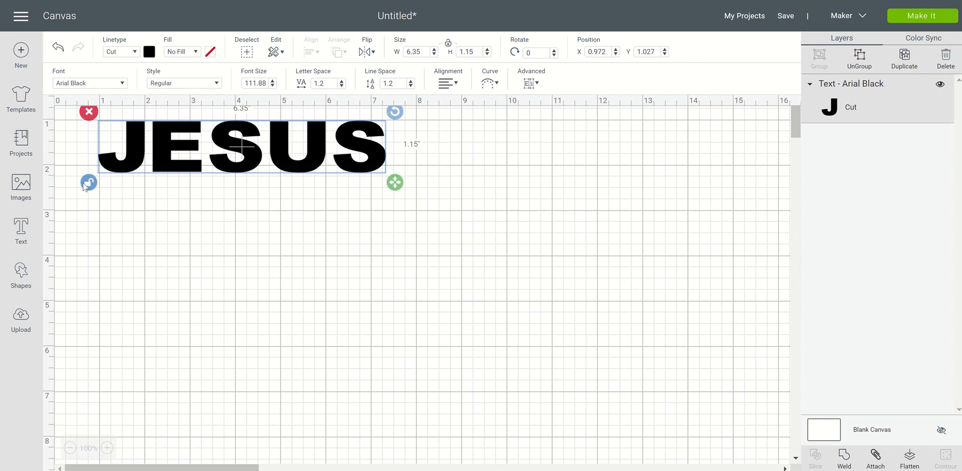
# - Enlarge JESUS to roughly 7.7 by 2.9 inches
pyautogui.moveTo(394, 182); pyautogui.dragTo(426, 219)
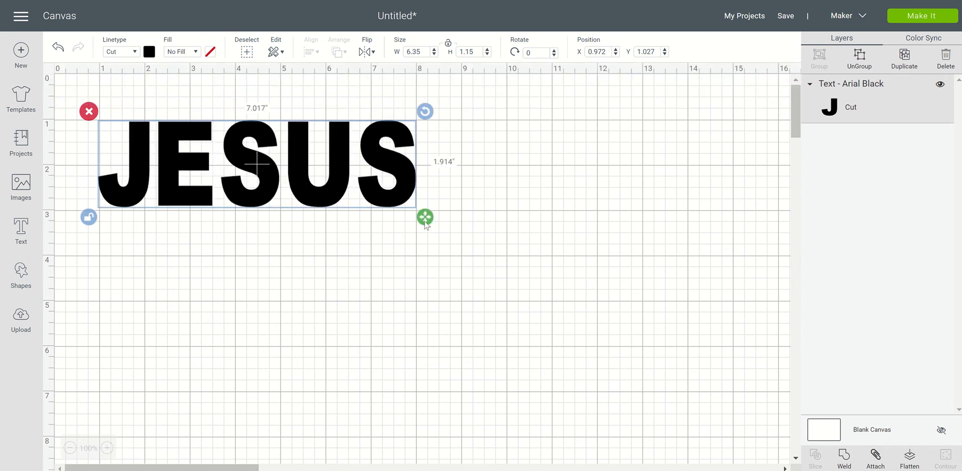
pyautogui.moveTo(425, 219); pyautogui.dragTo(453, 249)
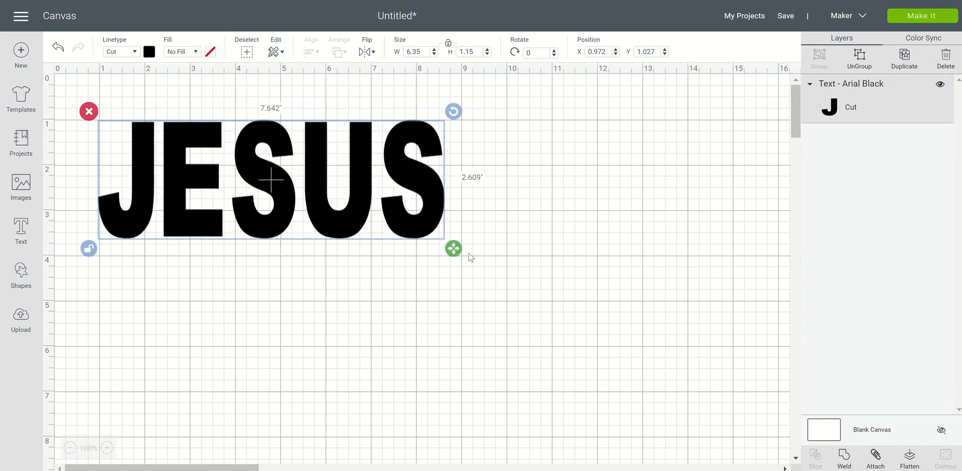
pyautogui.moveTo(453, 248); pyautogui.dragTo(469, 259)
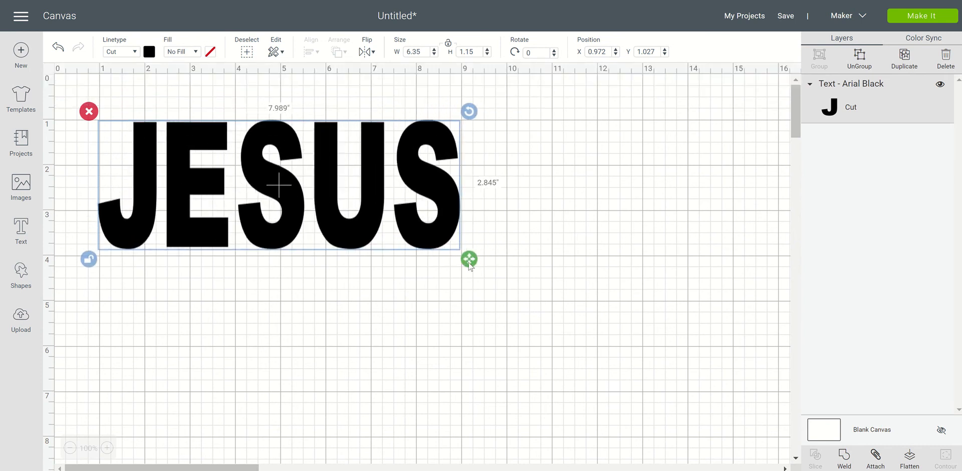
pyautogui.moveTo(470, 259); pyautogui.dragTo(460, 265)
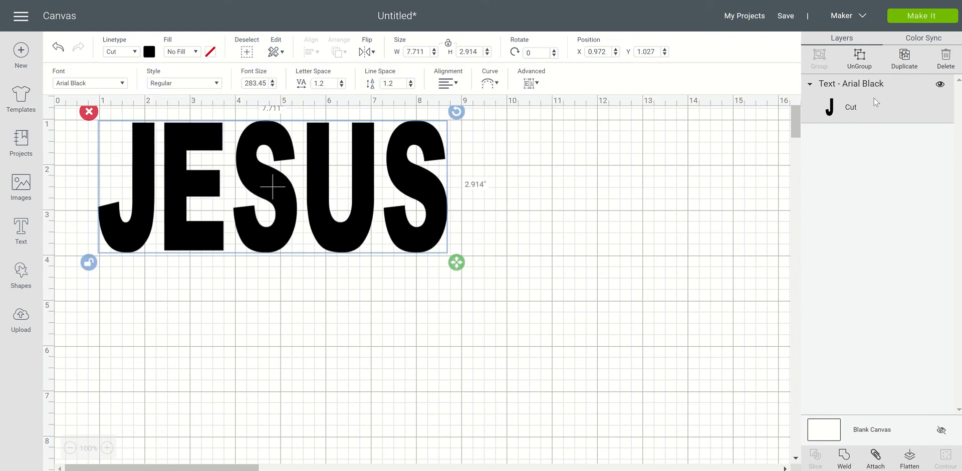
pyautogui.moveTo(536, 240)
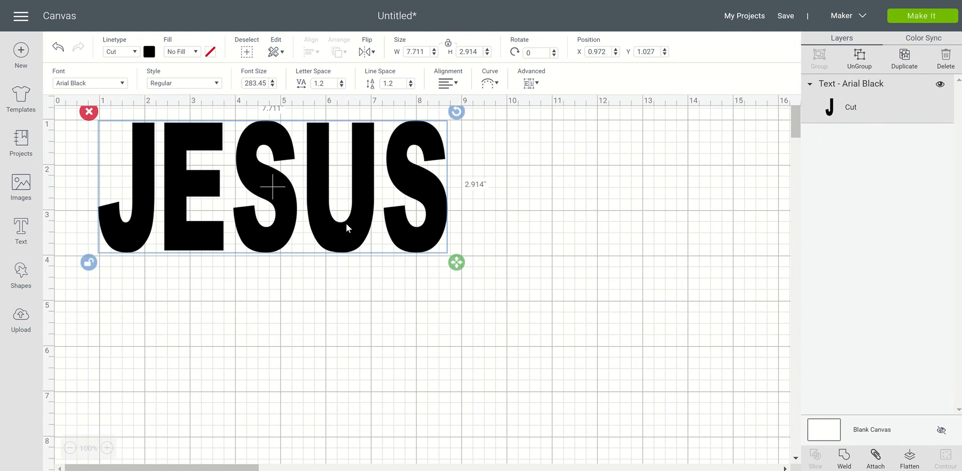
pyautogui.moveTo(821, 265)
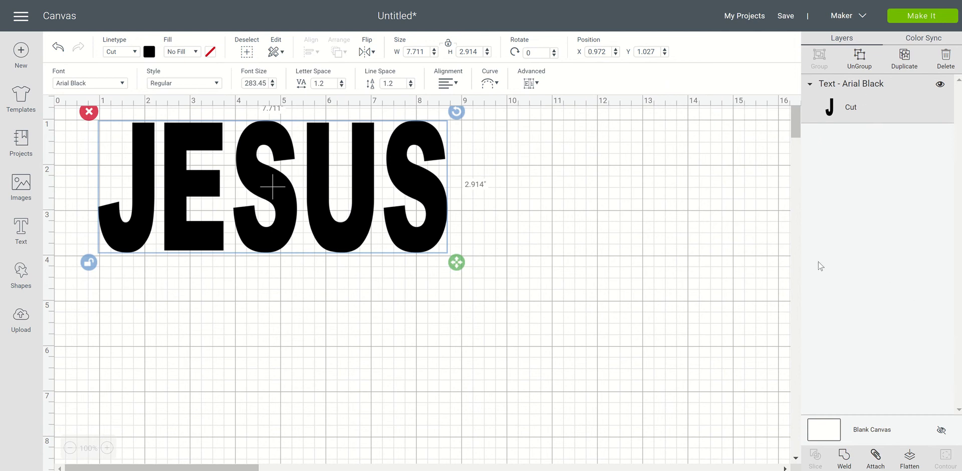
pyautogui.moveTo(537, 198)
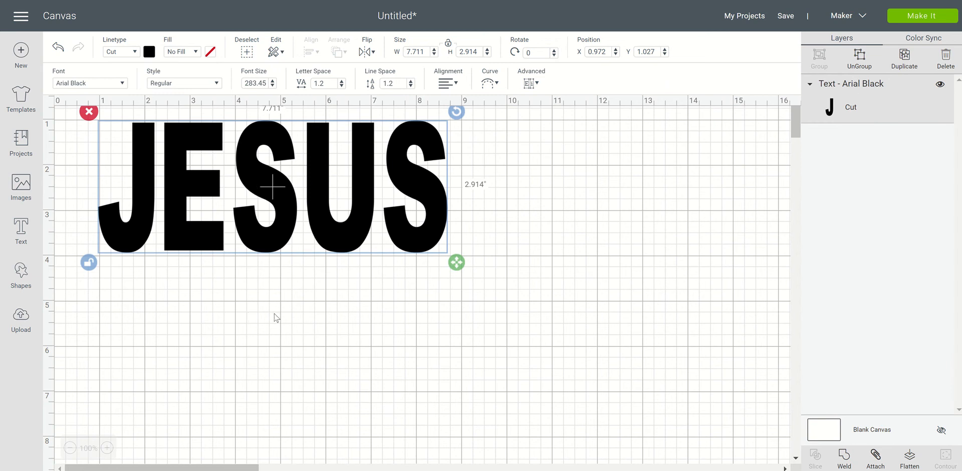
# - Deselect JESUS and add a square from the basic shapes
pyautogui.click(275, 317)
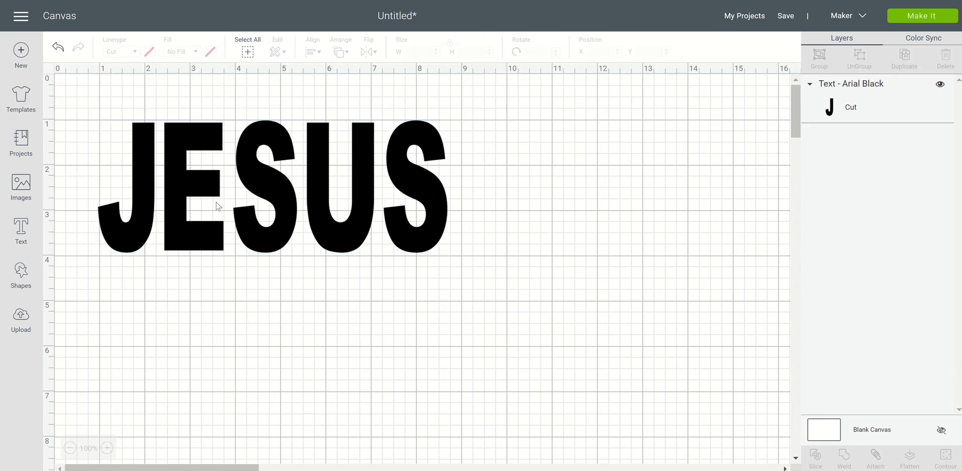
pyautogui.moveTo(9, 302)
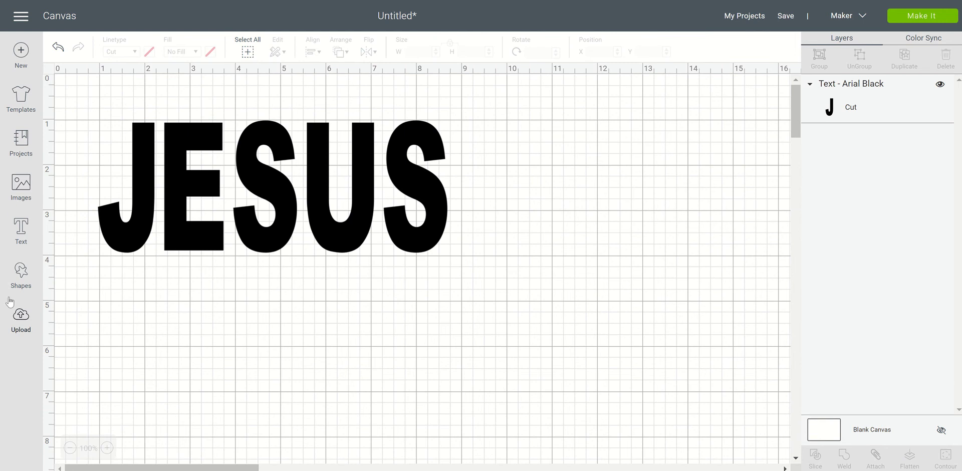
pyautogui.click(20, 274)
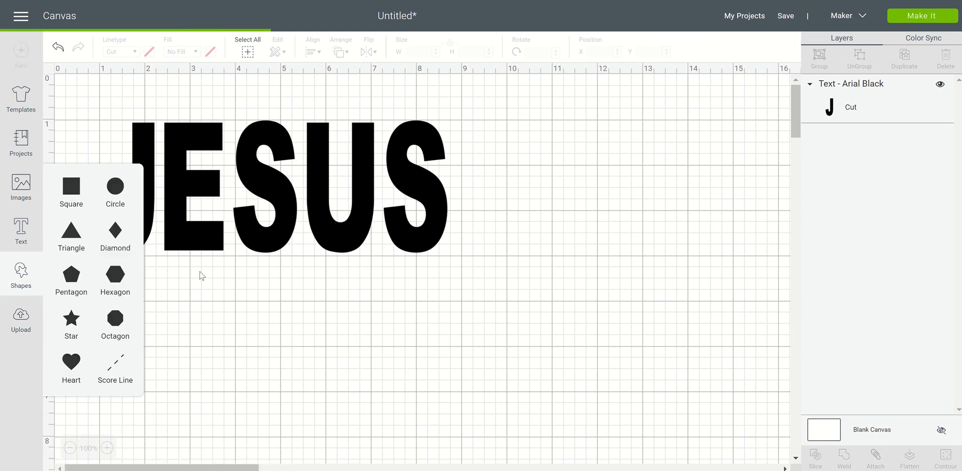
pyautogui.click(71, 188)
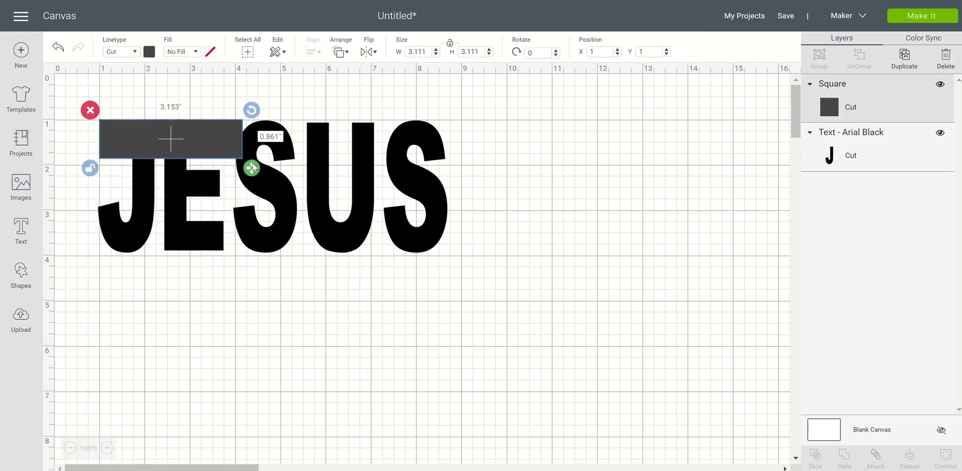
# - Shape the square into a thin bar, about 7 by 0.43 inches, across JESUS
pyautogui.moveTo(252, 167); pyautogui.dragTo(260, 216)
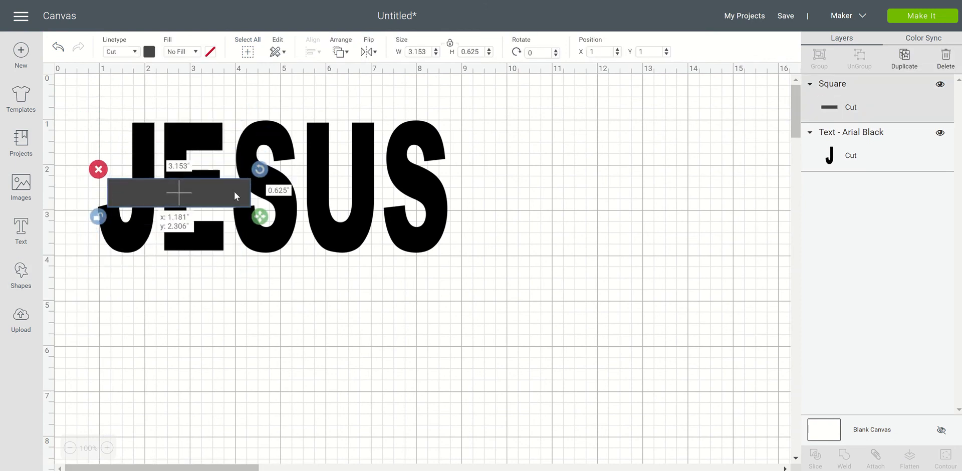
pyautogui.moveTo(178, 195); pyautogui.dragTo(202, 187)
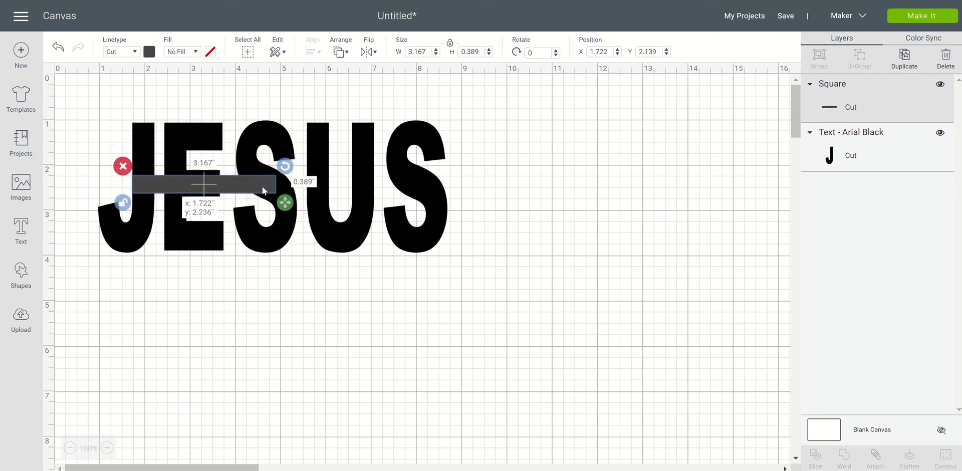
pyautogui.moveTo(264, 190); pyautogui.dragTo(285, 203)
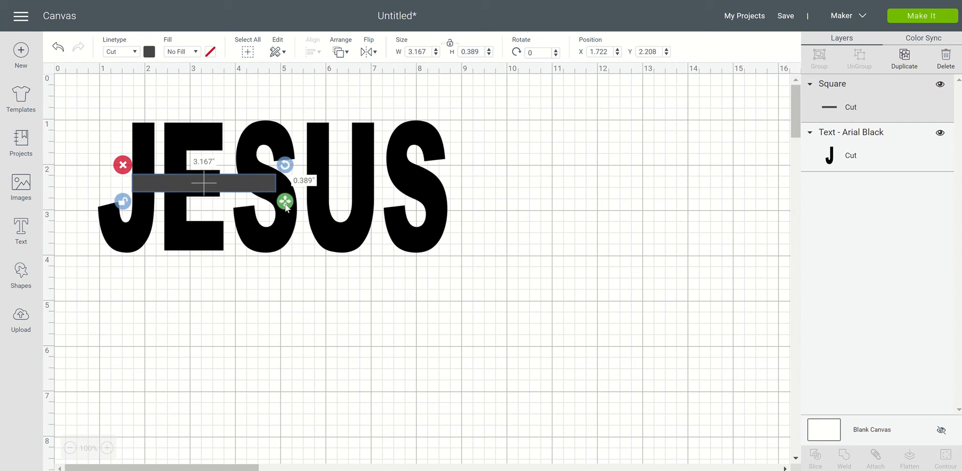
pyautogui.moveTo(284, 201); pyautogui.dragTo(330, 205)
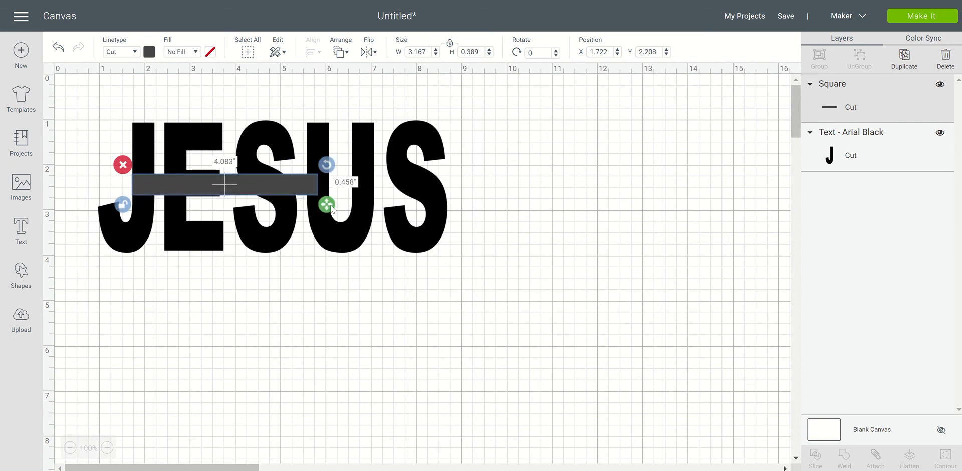
pyautogui.moveTo(329, 203); pyautogui.dragTo(461, 200)
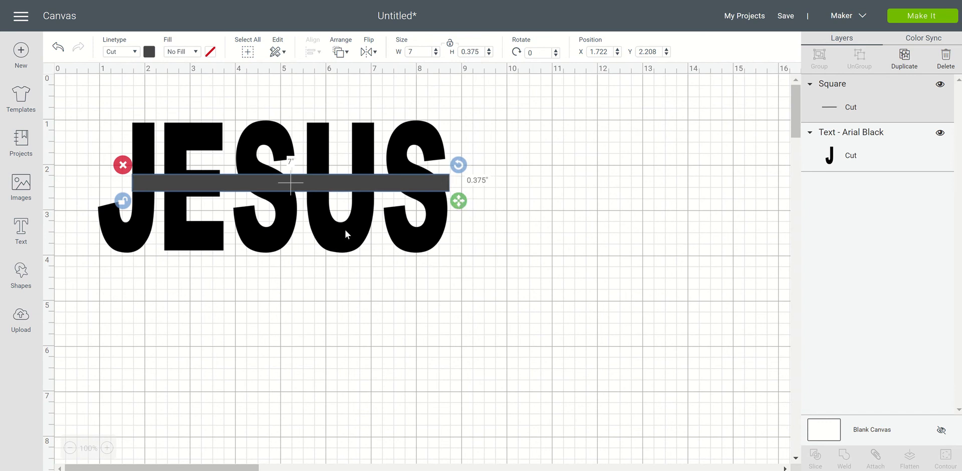
pyautogui.moveTo(458, 201)
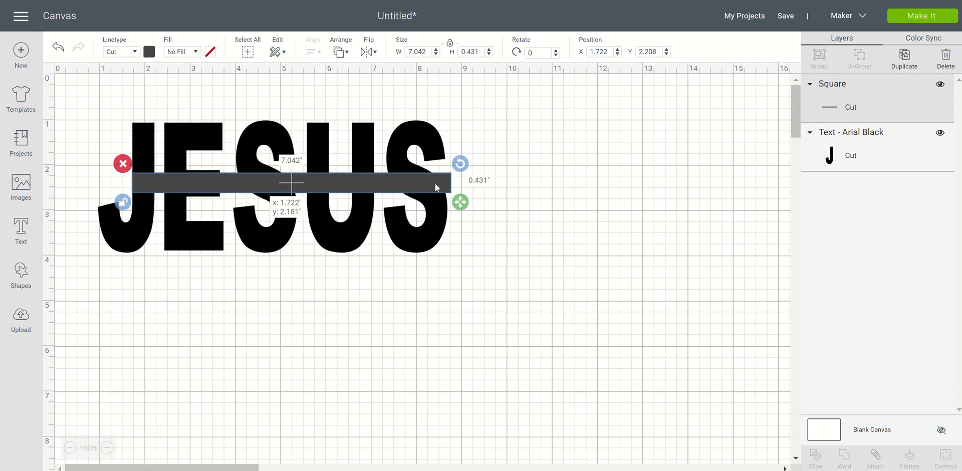
pyautogui.moveTo(435, 188); pyautogui.dragTo(205, 178)
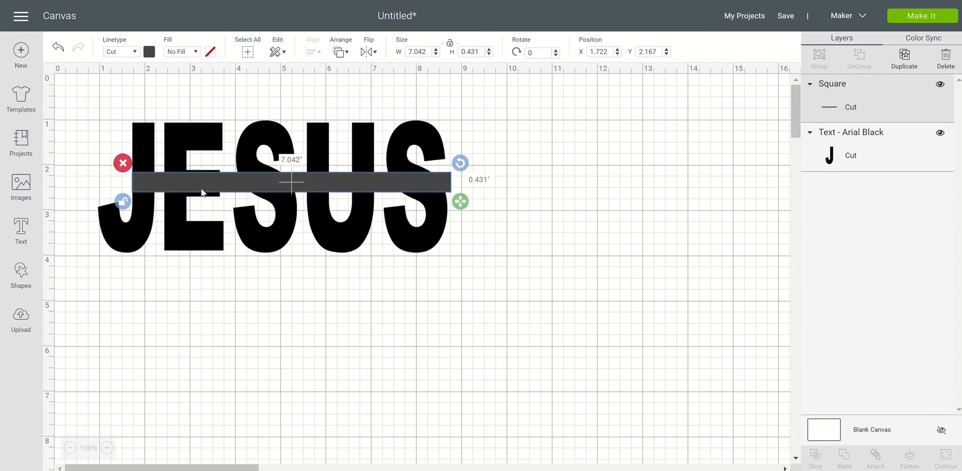
pyautogui.moveTo(265, 353)
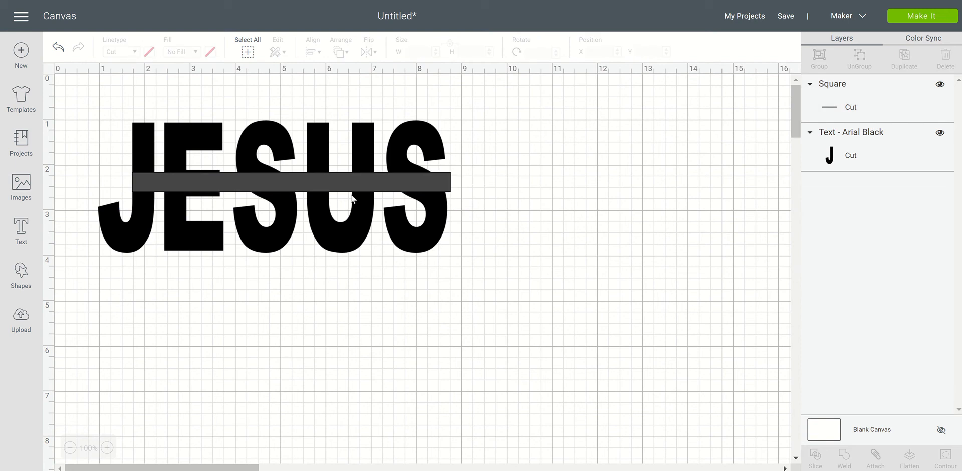
pyautogui.moveTo(63, 94)
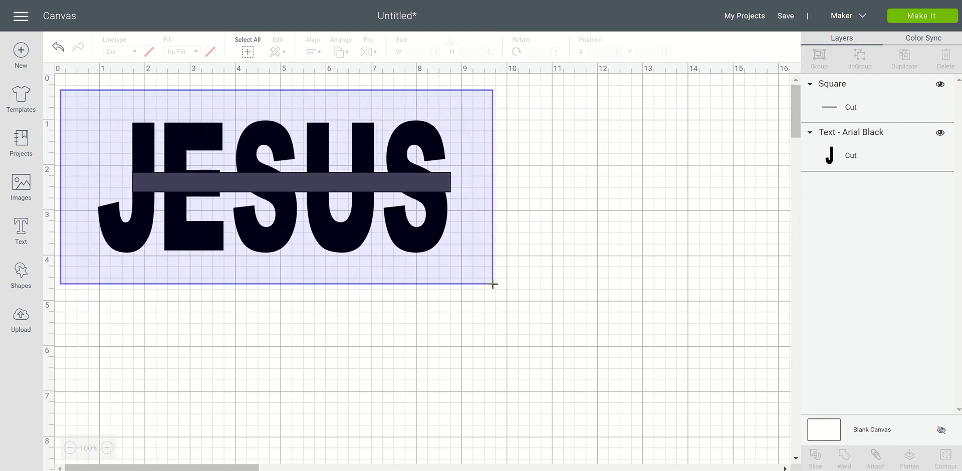
# - Select the JESUS text and the bar together, spanning about 7.8 by 2.9 inches
pyautogui.click(273, 184)
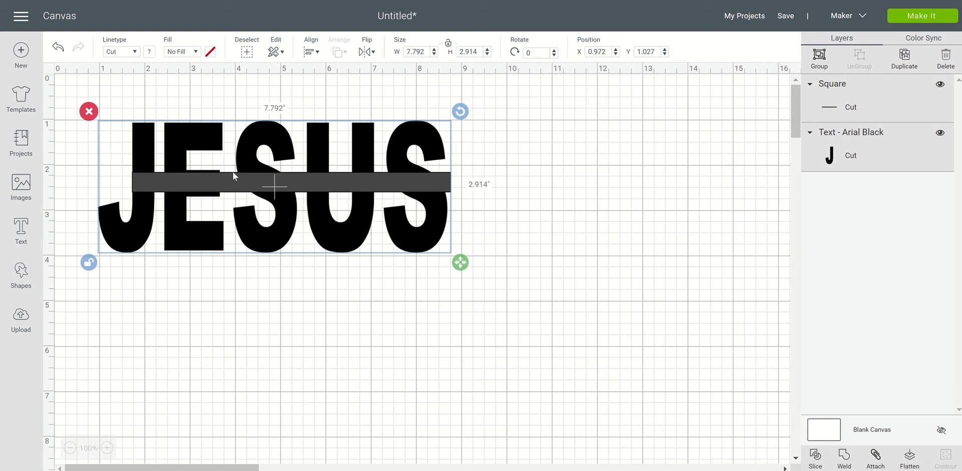
pyautogui.moveTo(451, 161)
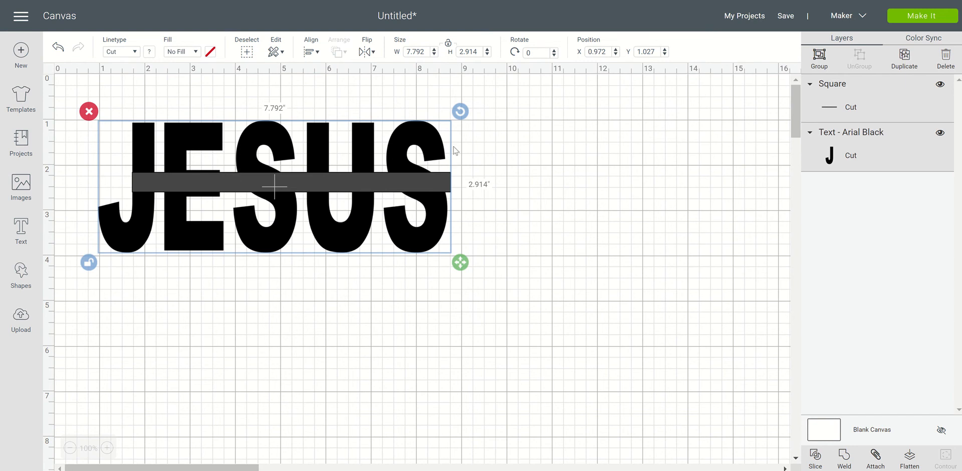
pyautogui.moveTo(705, 363)
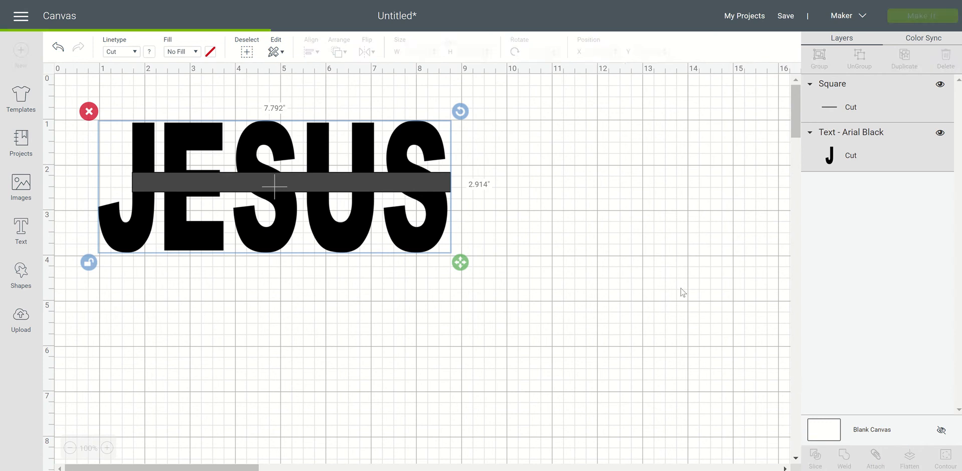
# - Slice the bar out of JESUS, producing four separate slice results
pyautogui.click(815, 457)
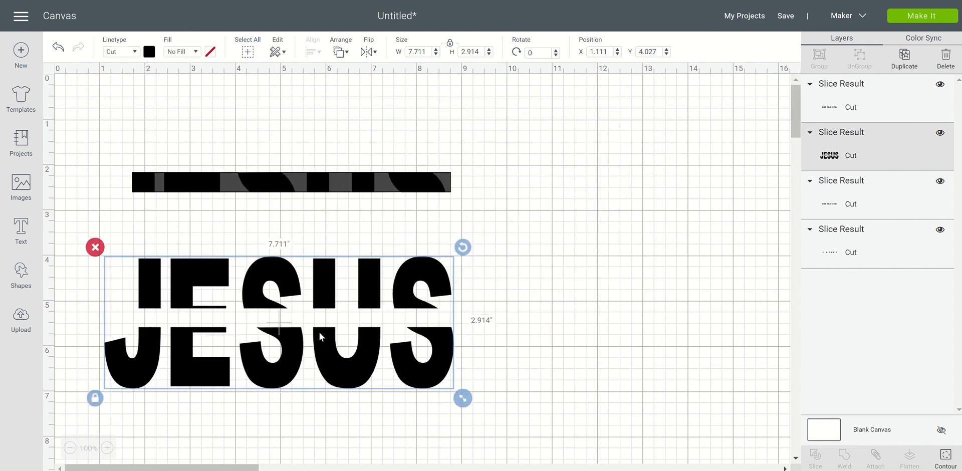
pyautogui.moveTo(349, 340)
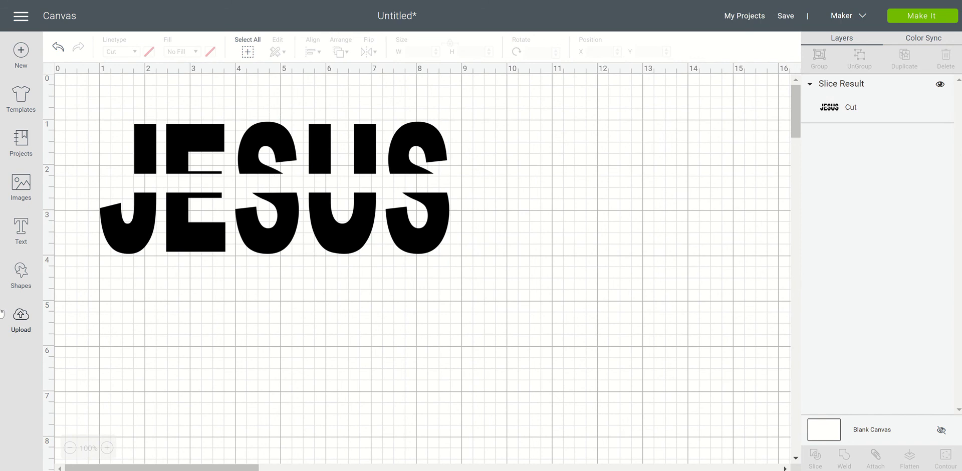
pyautogui.moveTo(20, 232)
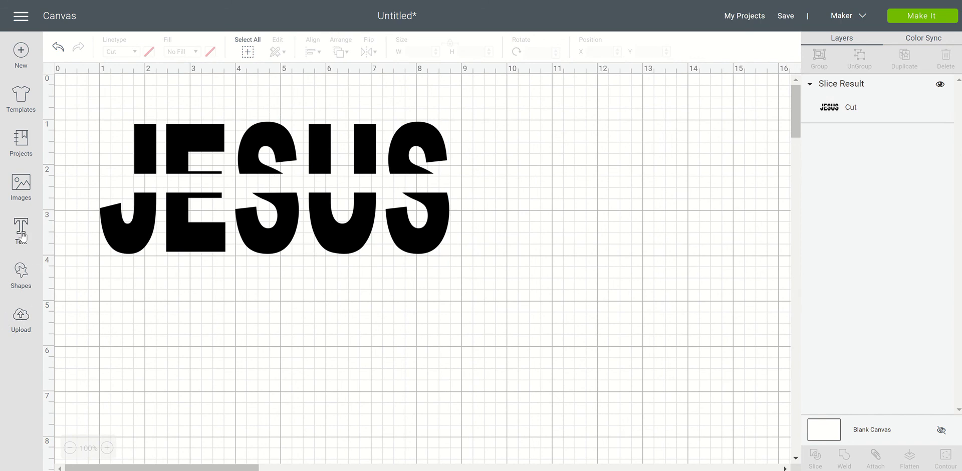
# - Type 'THE WAY - THE TRUTH - THE LIFE' as a new 4.6-inch-wide text layer
pyautogui.click(20, 230)
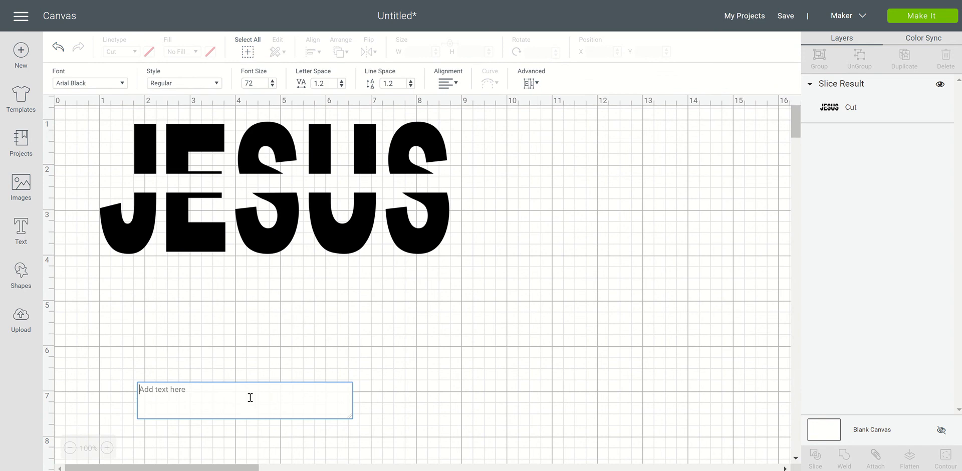
pyautogui.write('THE')
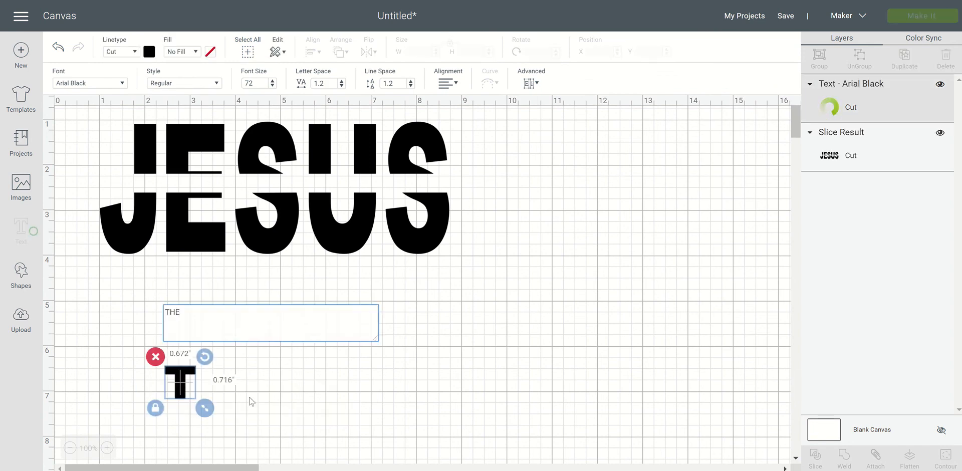
pyautogui.write('NW')
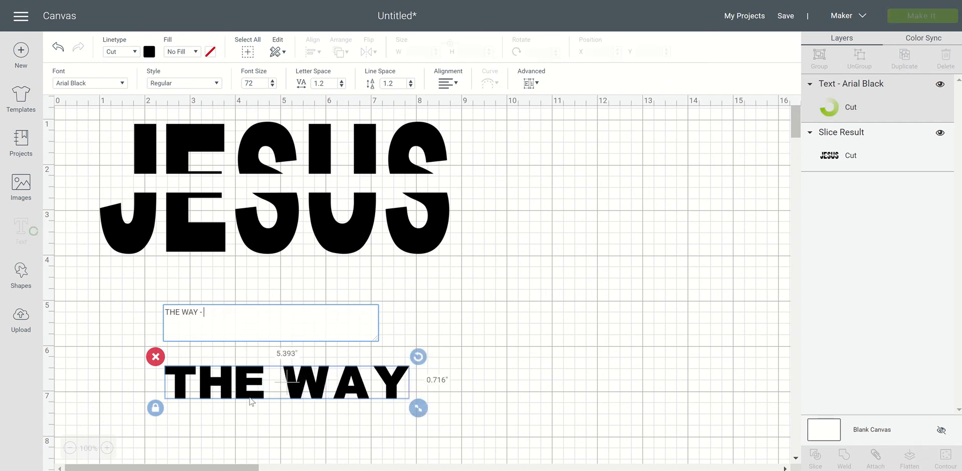
pyautogui.write('THE TRUTH -')
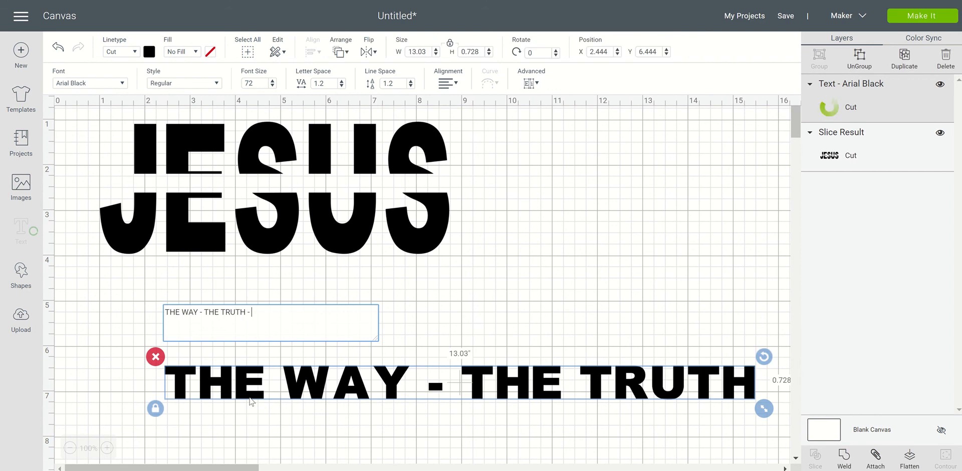
pyautogui.write('THE LIFE')
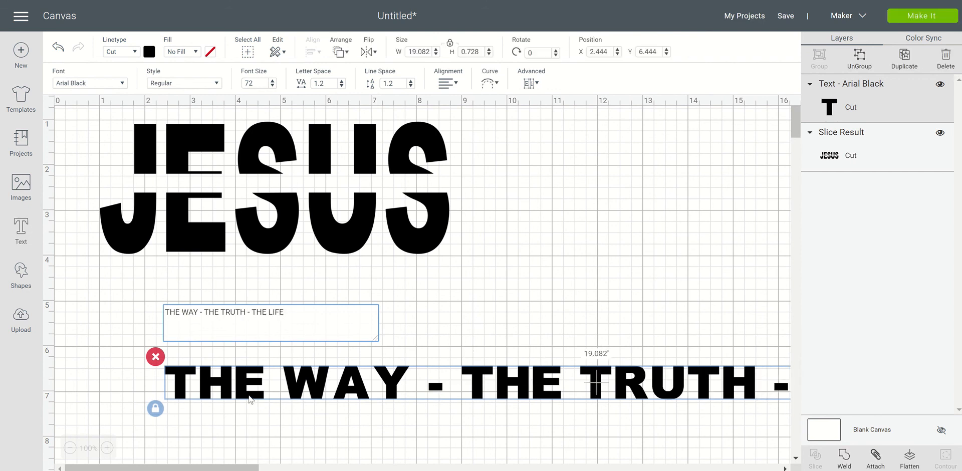
pyautogui.click(155, 409)
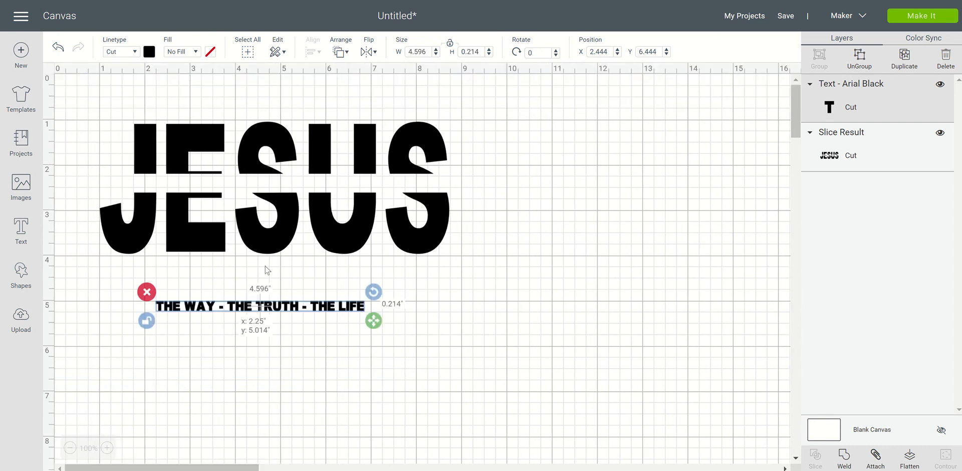
# - Move the phrase into the JESUS gap and widen it to about 6.7 inches
pyautogui.moveTo(259, 306); pyautogui.dragTo(260, 182)
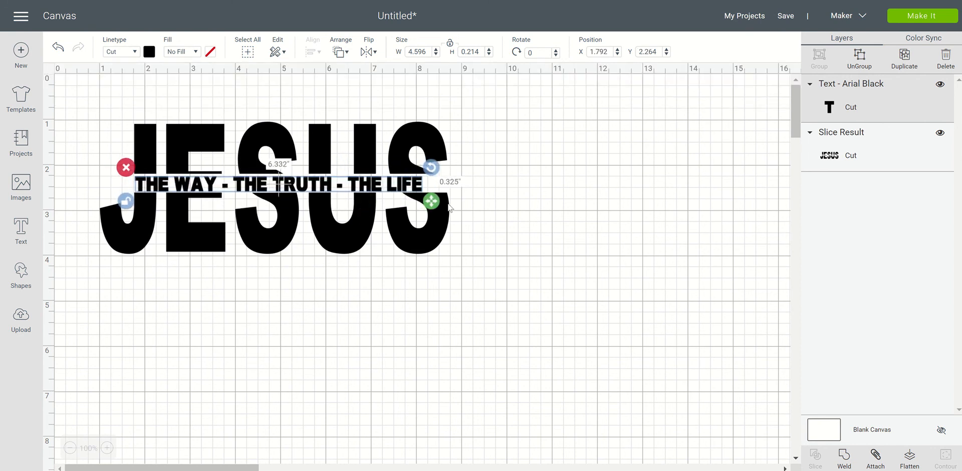
pyautogui.moveTo(431, 201); pyautogui.dragTo(446, 203)
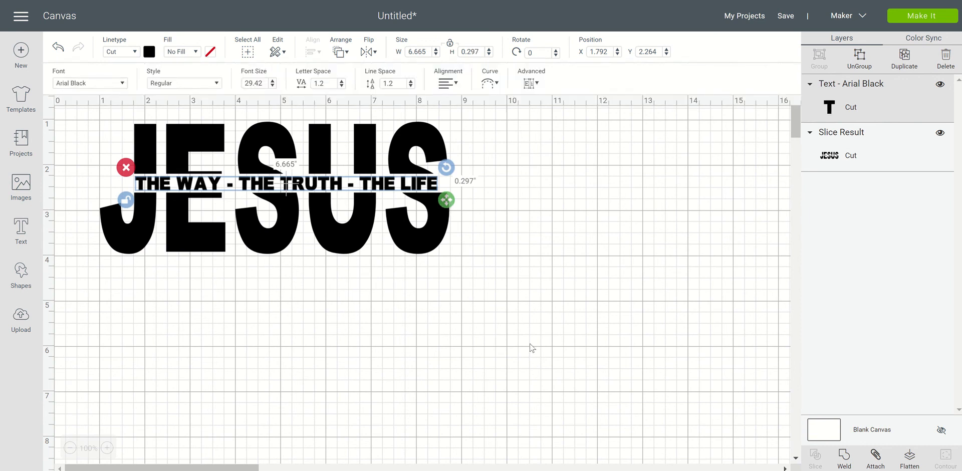
pyautogui.click(532, 344)
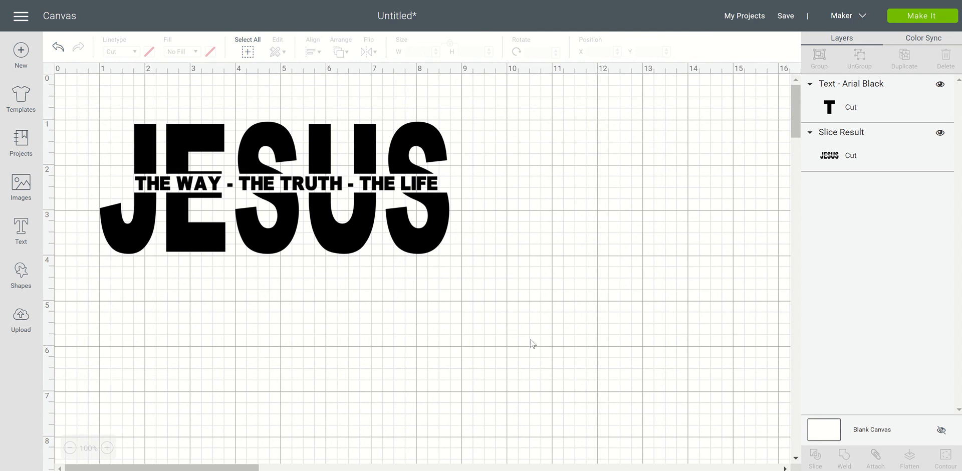
pyautogui.moveTo(69, 281)
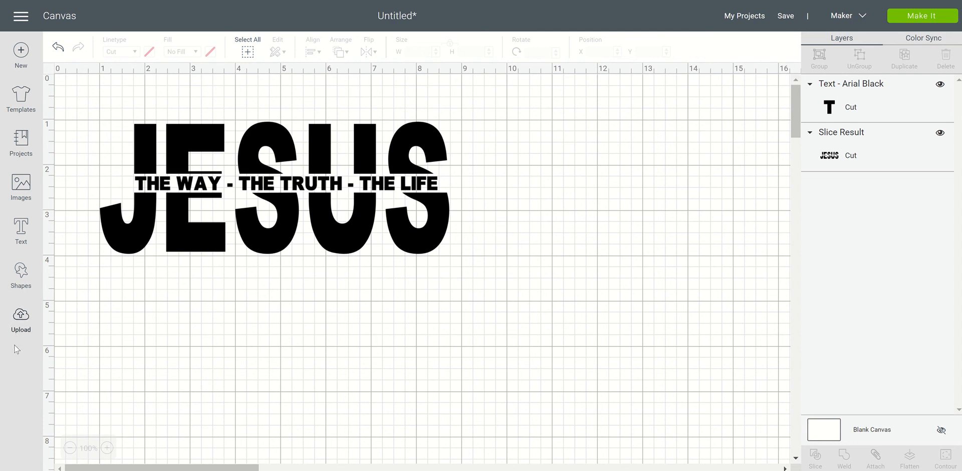
pyautogui.moveTo(39, 353)
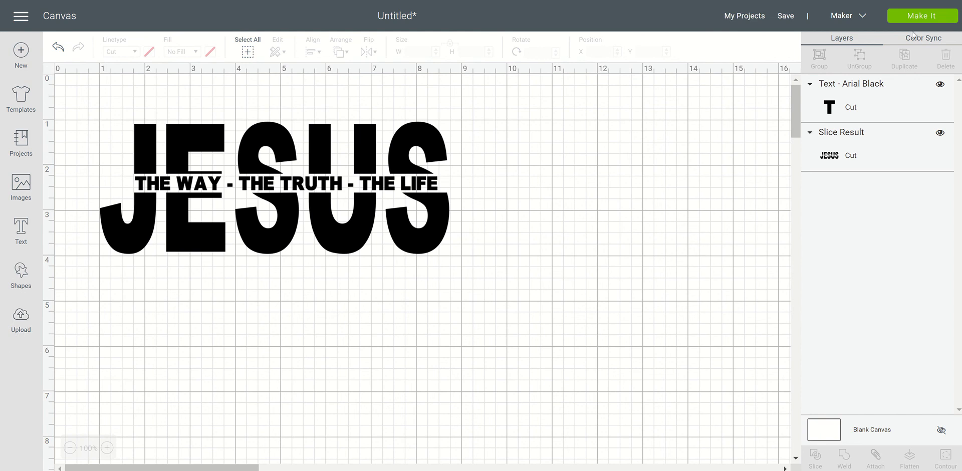
pyautogui.click(922, 16)
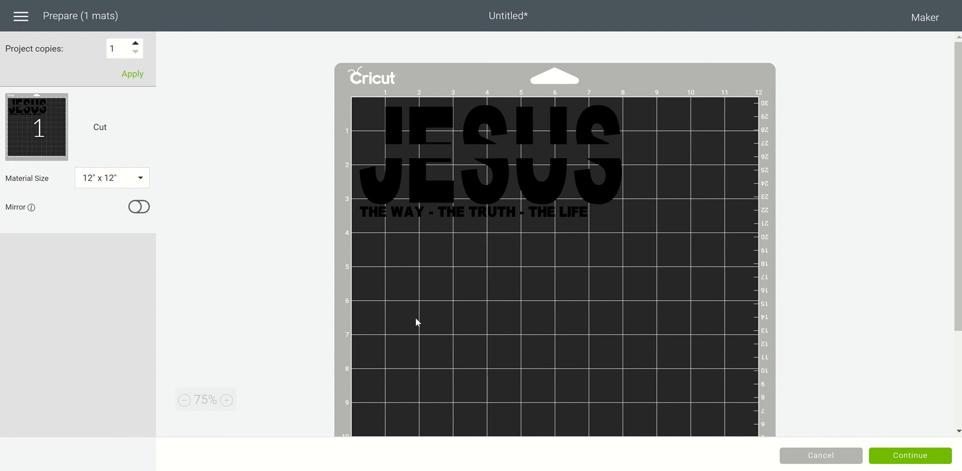
pyautogui.moveTo(372, 222)
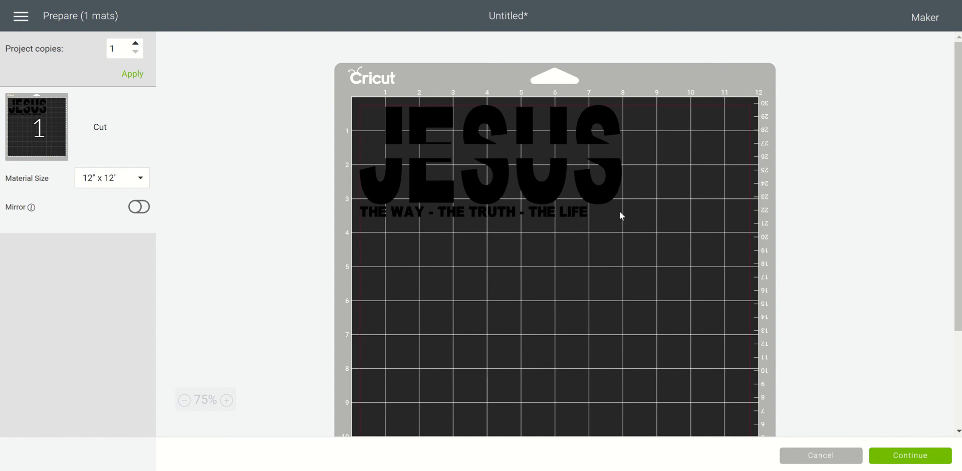
pyautogui.moveTo(578, 219)
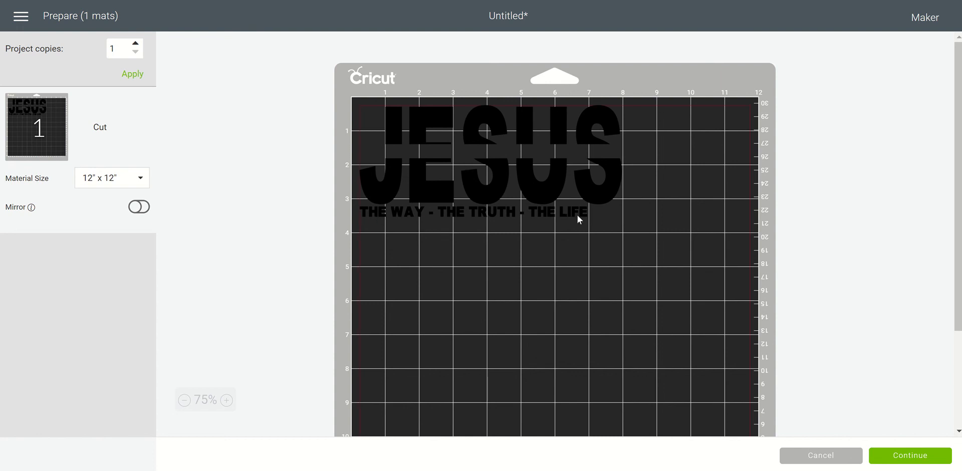
pyautogui.moveTo(521, 222)
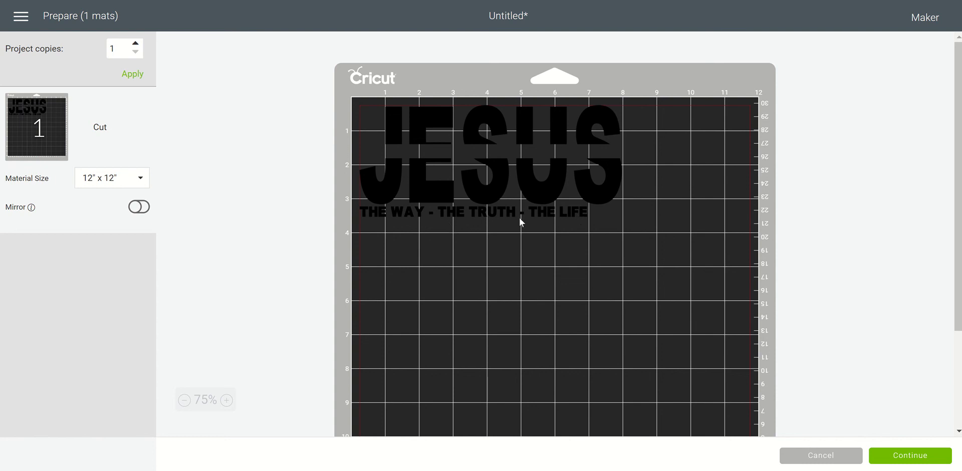
pyautogui.moveTo(381, 158)
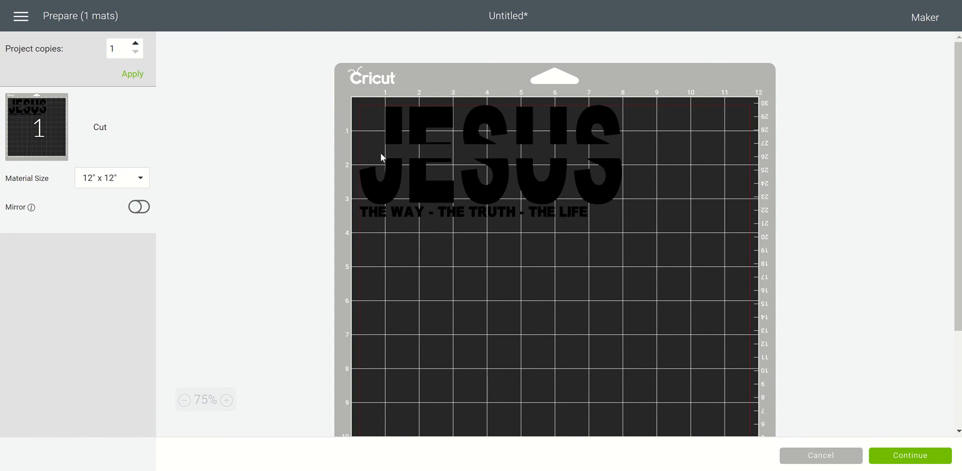
pyautogui.moveTo(615, 156)
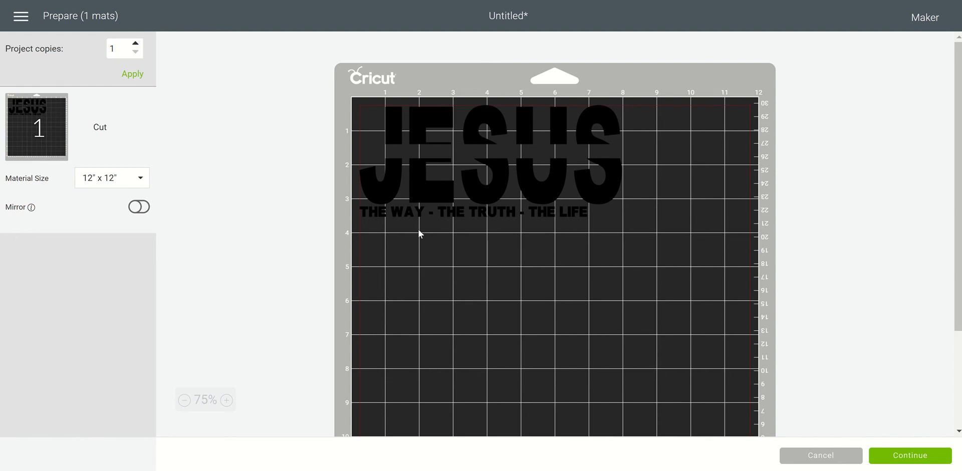
pyautogui.moveTo(485, 134)
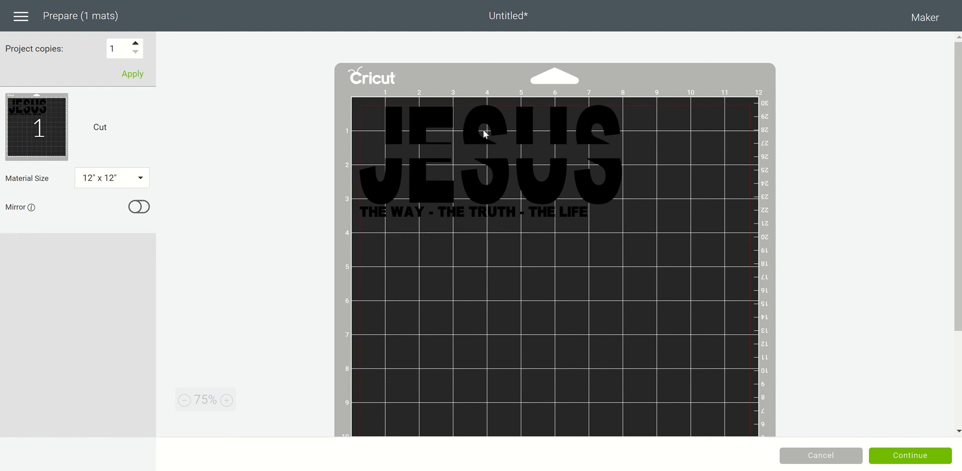
pyautogui.moveTo(820, 455)
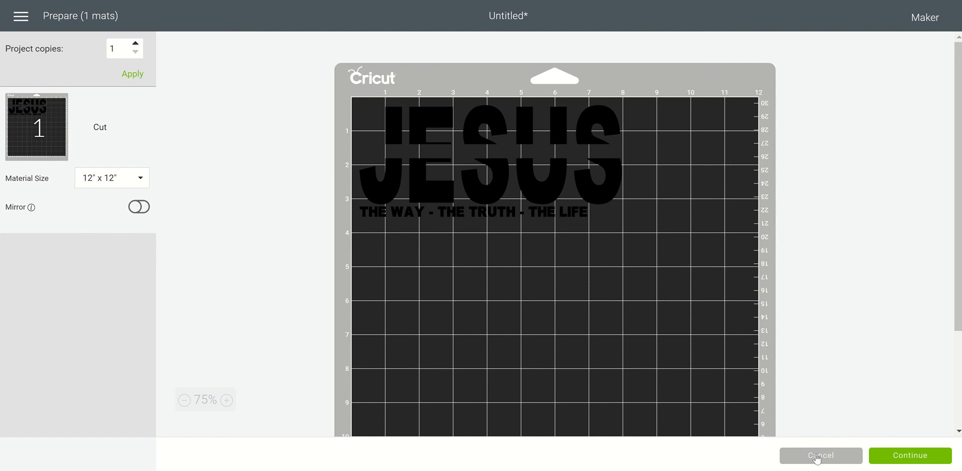
# - Return to the canvas, then attach and flatten JESUS with the phrase
pyautogui.click(821, 455)
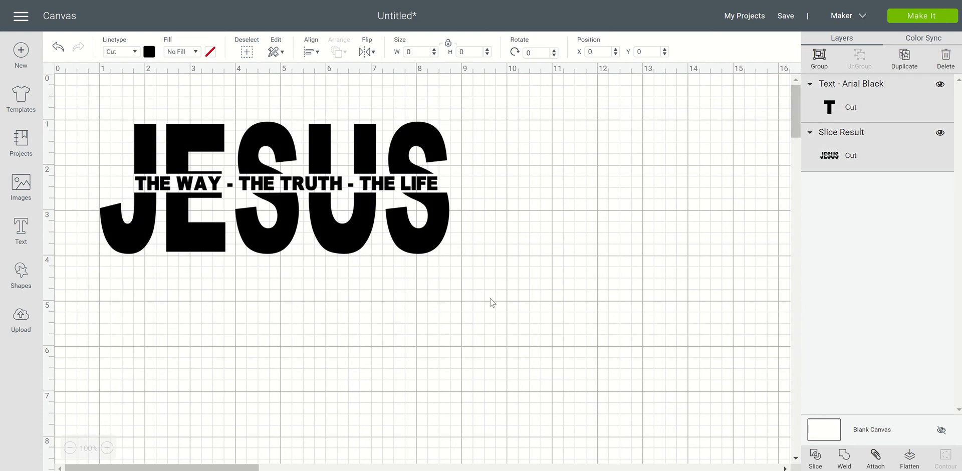
pyautogui.click(276, 184)
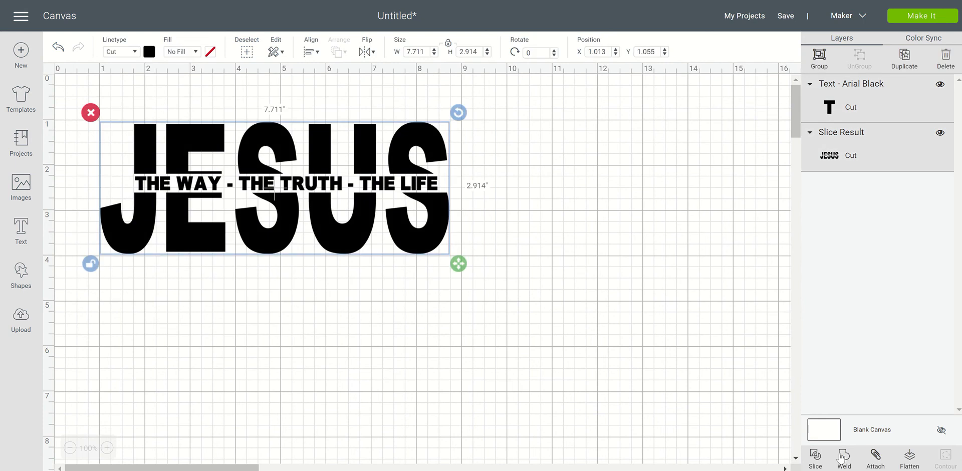
pyautogui.click(875, 459)
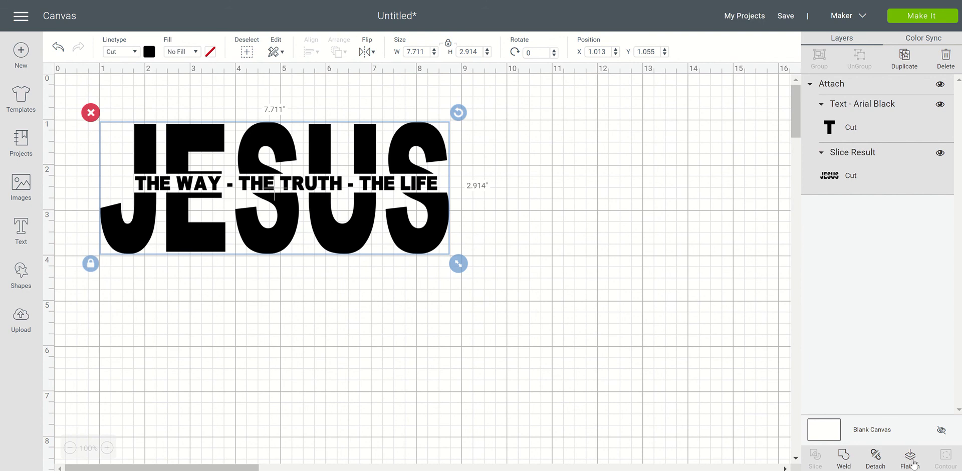
pyautogui.click(909, 459)
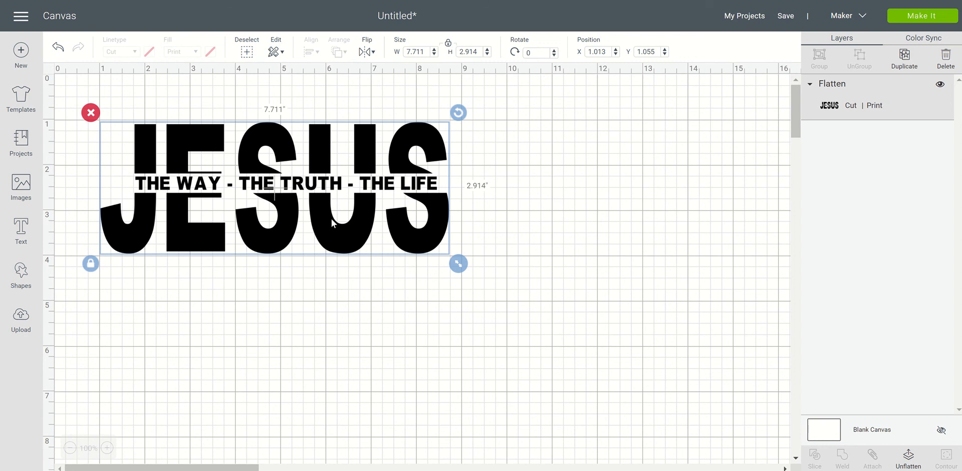
pyautogui.moveTo(836, 86)
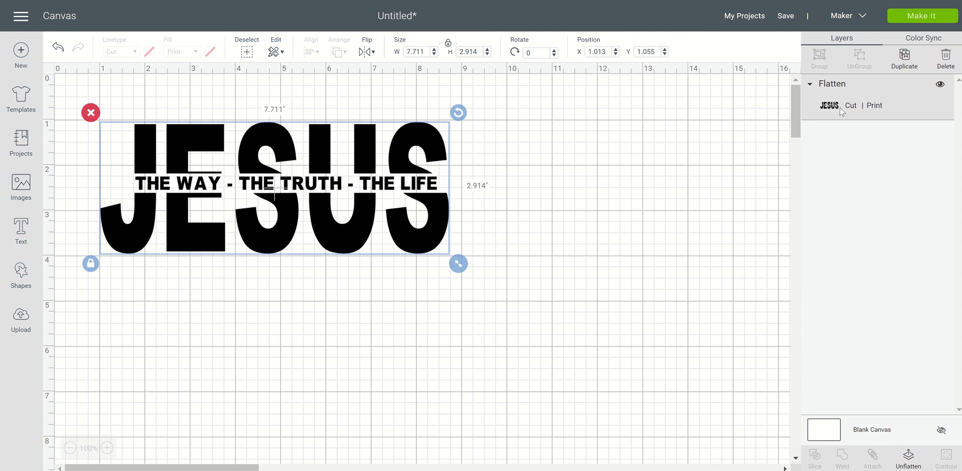
pyautogui.moveTo(874, 111)
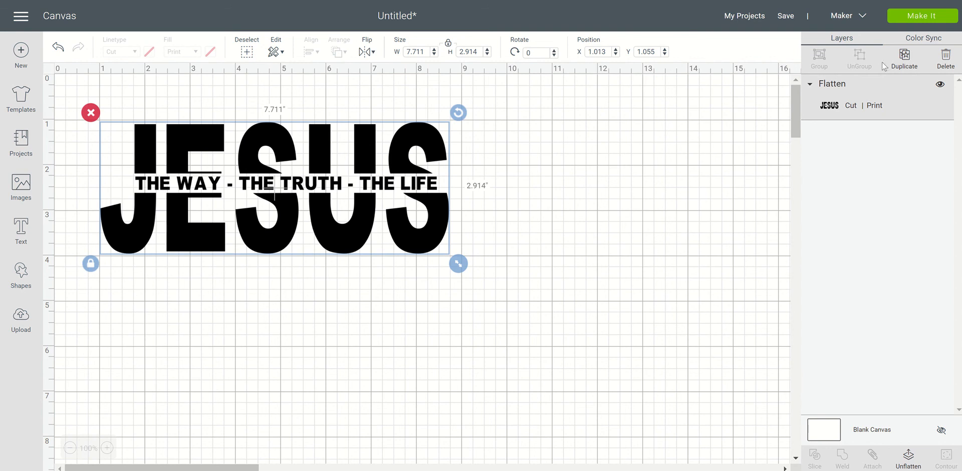
pyautogui.moveTo(852, 113)
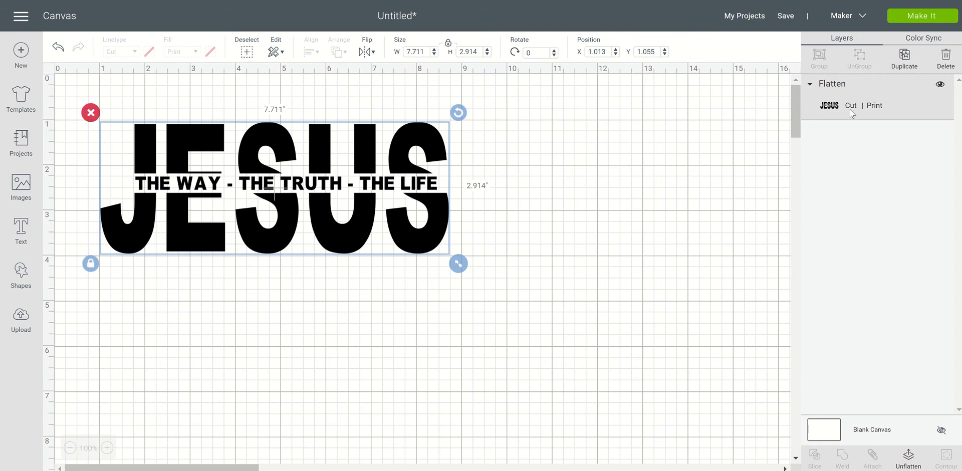
pyautogui.moveTo(905, 108)
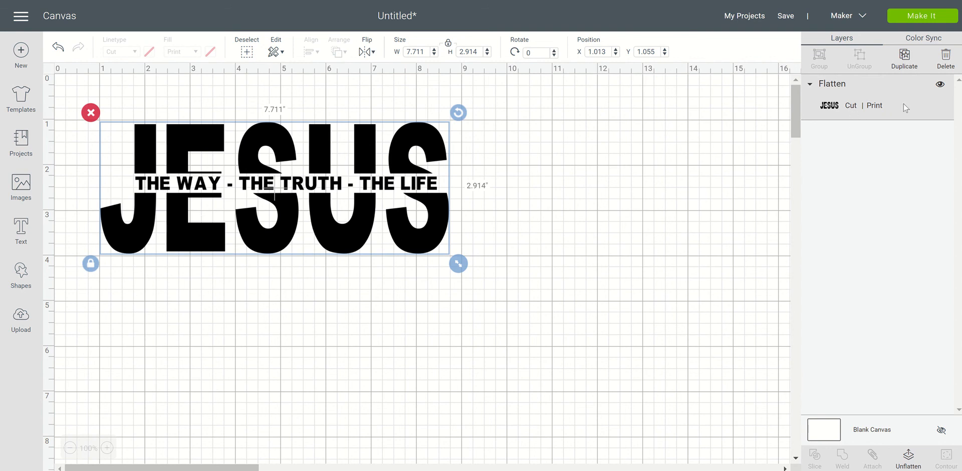
pyautogui.moveTo(923, 16)
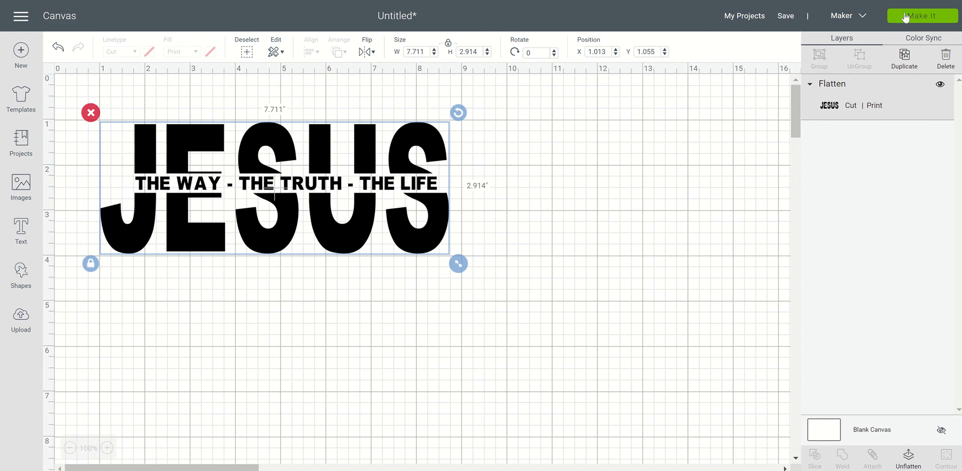
# - Send the flattened design to a Letter-size Print Then Cut mat with Make It
pyautogui.click(922, 15)
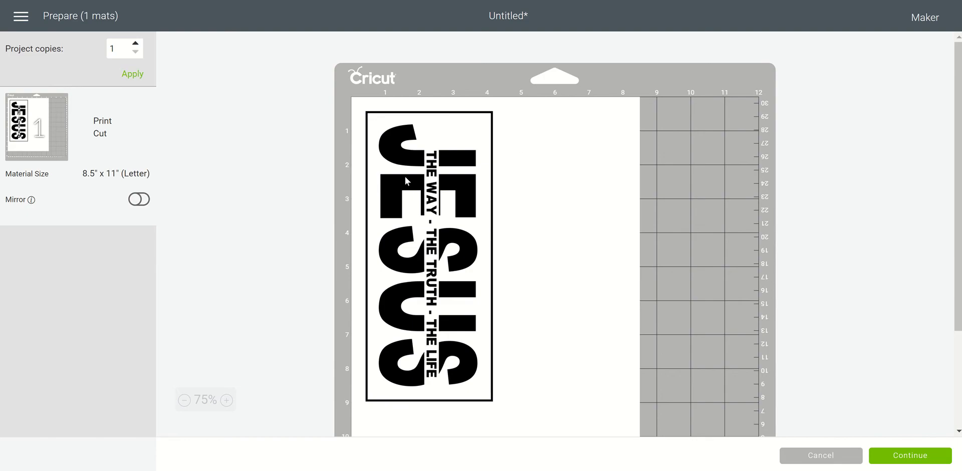
pyautogui.moveTo(446, 252)
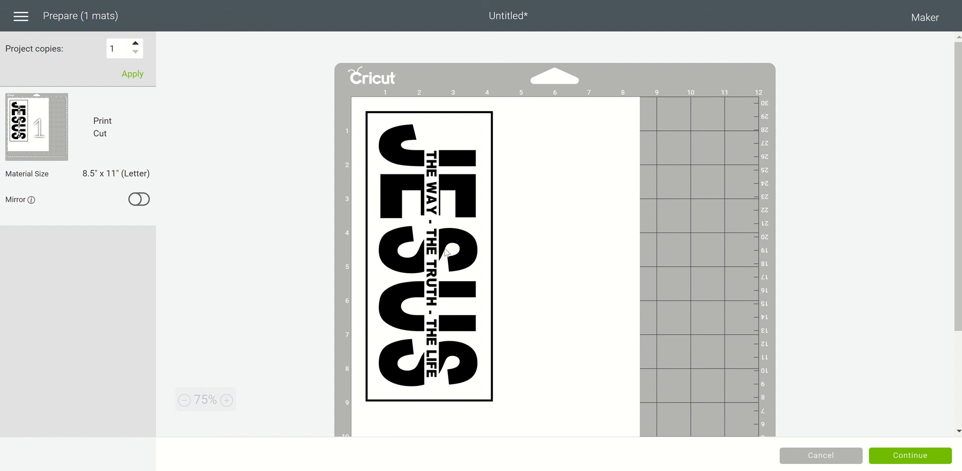
pyautogui.moveTo(469, 150)
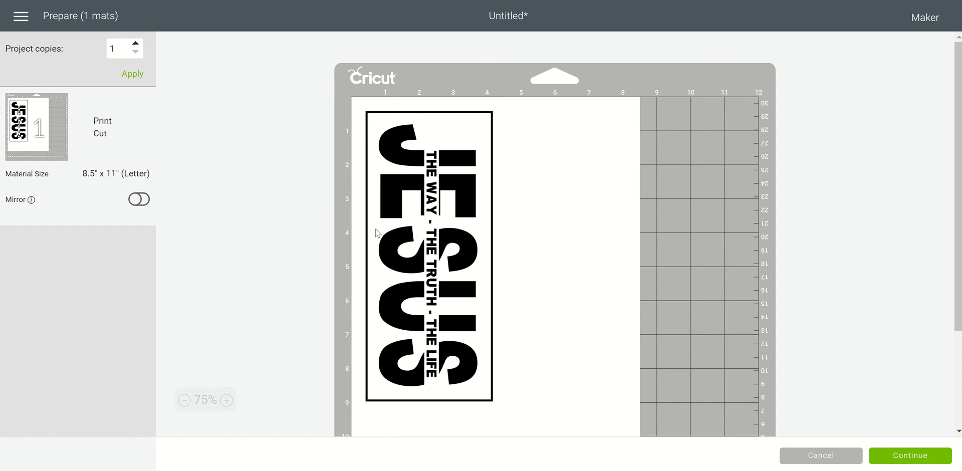
pyautogui.moveTo(372, 300)
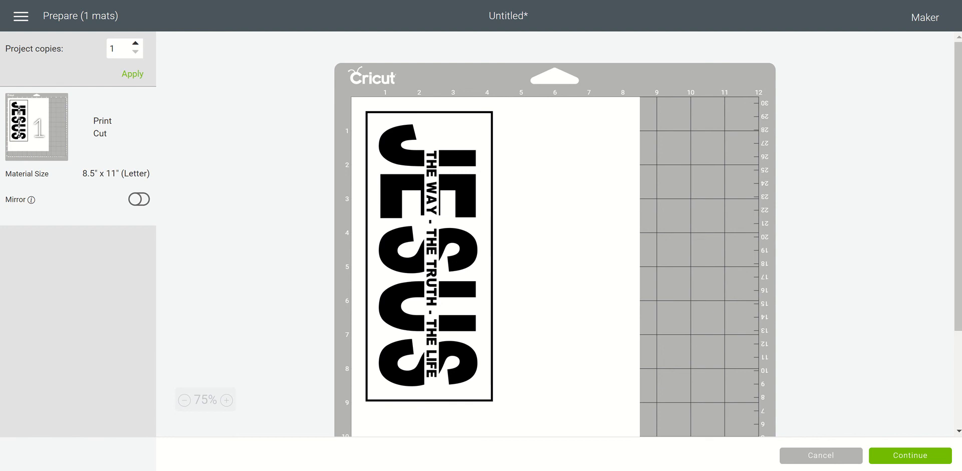
pyautogui.moveTo(600, 469)
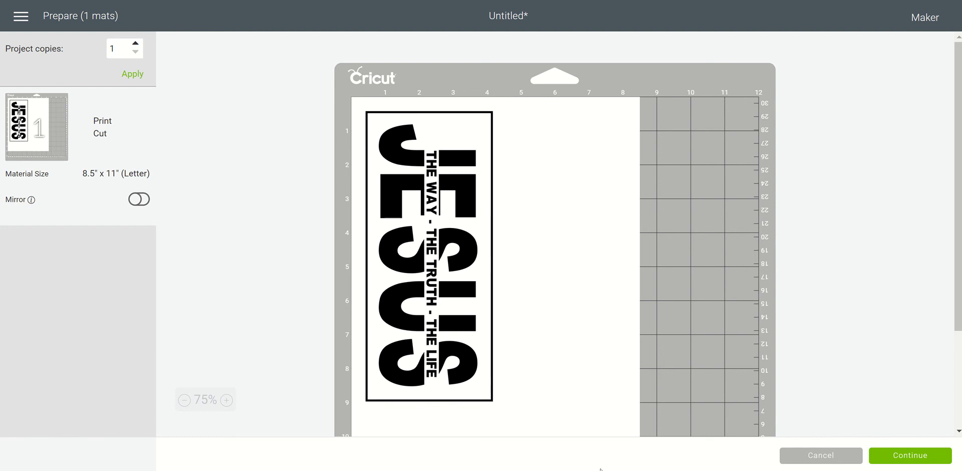
pyautogui.moveTo(478, 145)
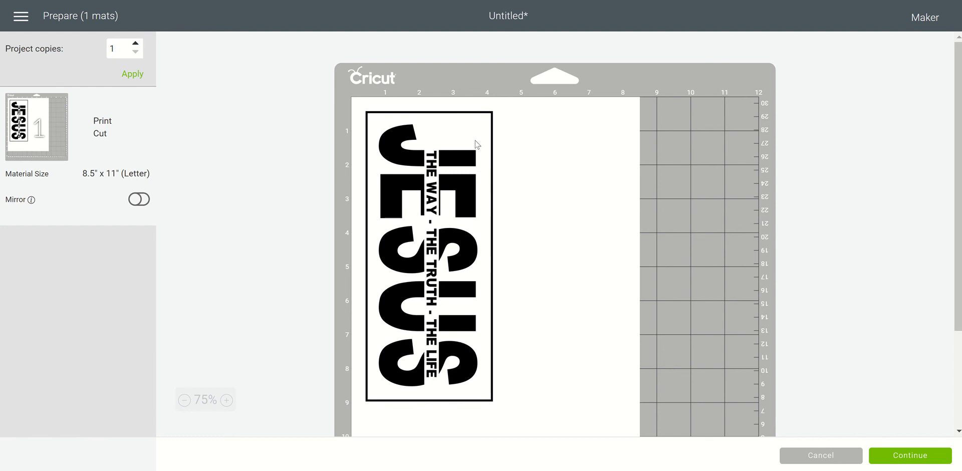
# - Switch on Mirror for the JESUS design in the Prepare screen
pyautogui.click(138, 200)
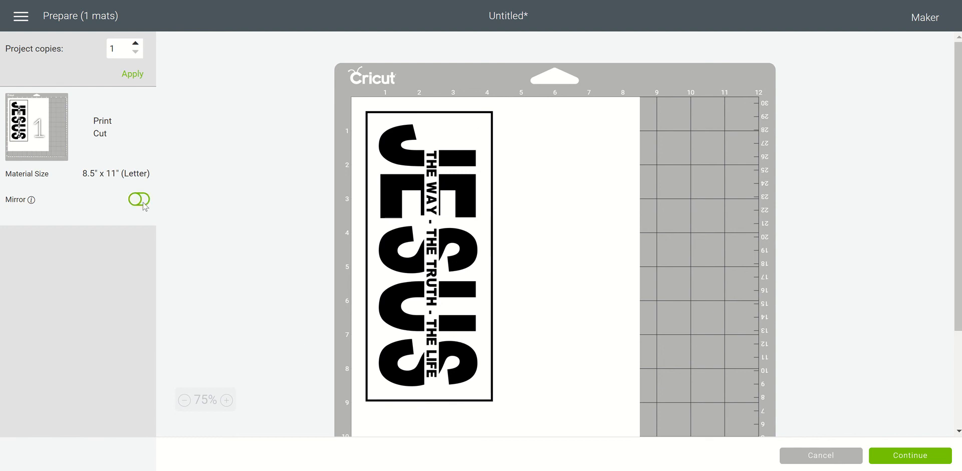
pyautogui.click(139, 200)
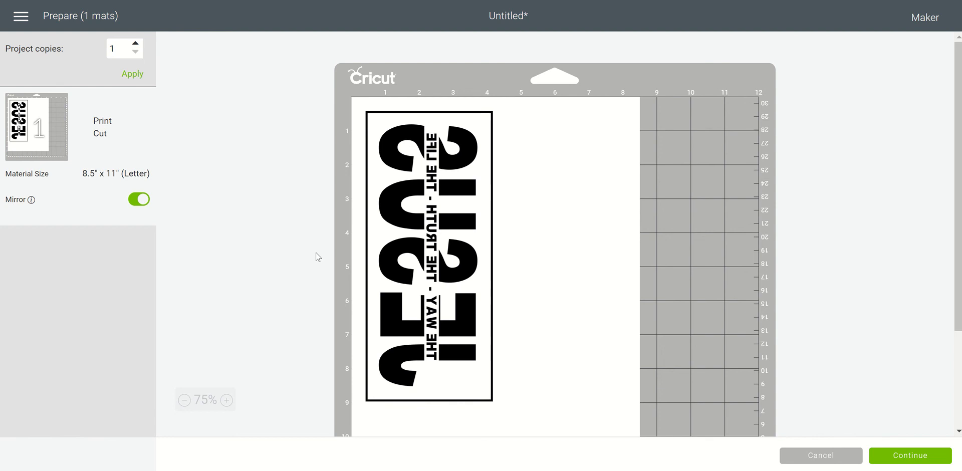
pyautogui.moveTo(334, 264)
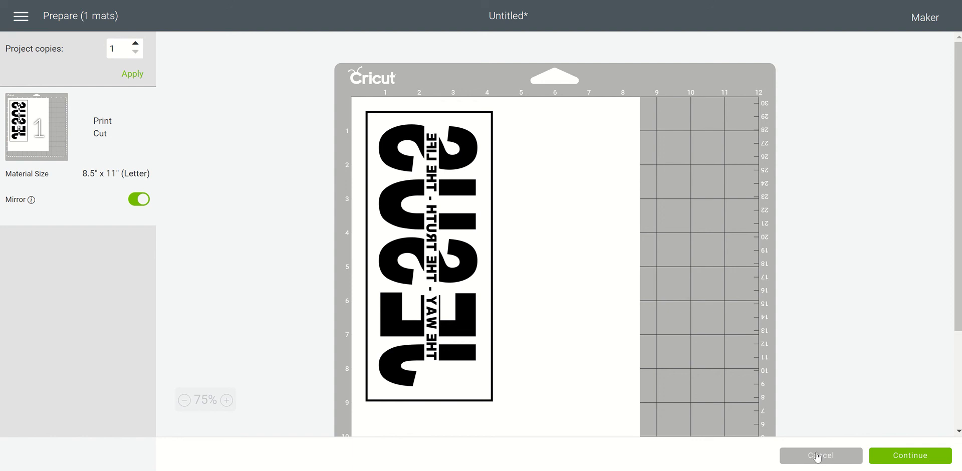
# - Cancel the mat preview to return to the canvas with the flattened JESUS Print-then-Cut layer
pyautogui.click(820, 455)
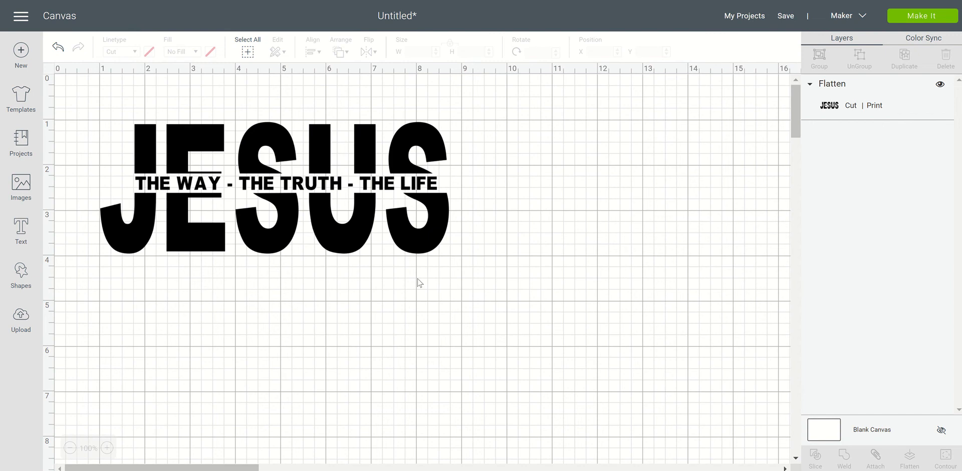
pyautogui.moveTo(450, 310)
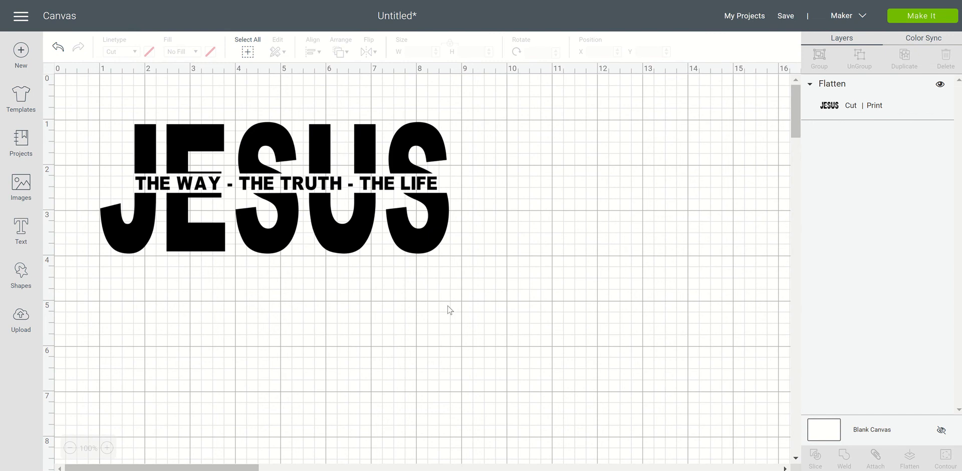